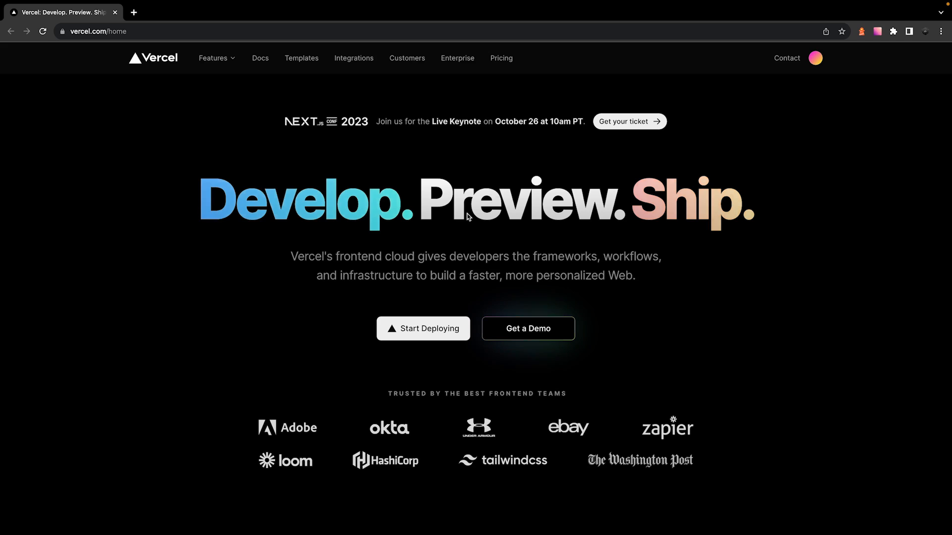
Create a private GitHub repository named learn-nuxt with a README file
scroll("down", 3)
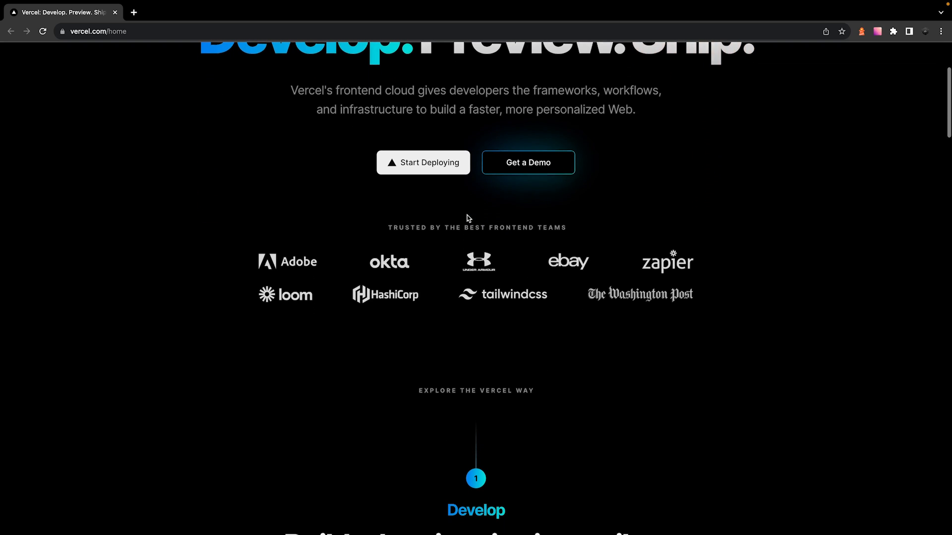
scroll("down", 3)
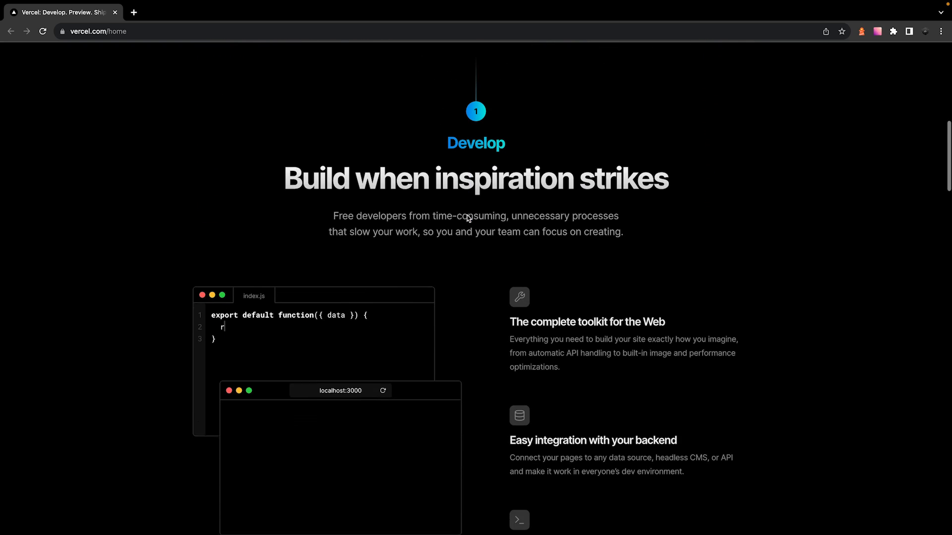
scroll("down", 3)
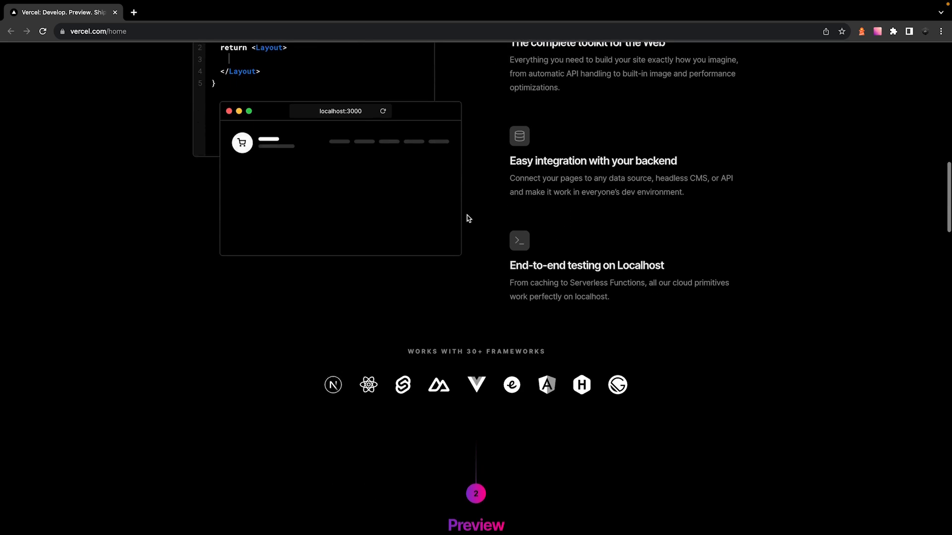
scroll("down", 3)
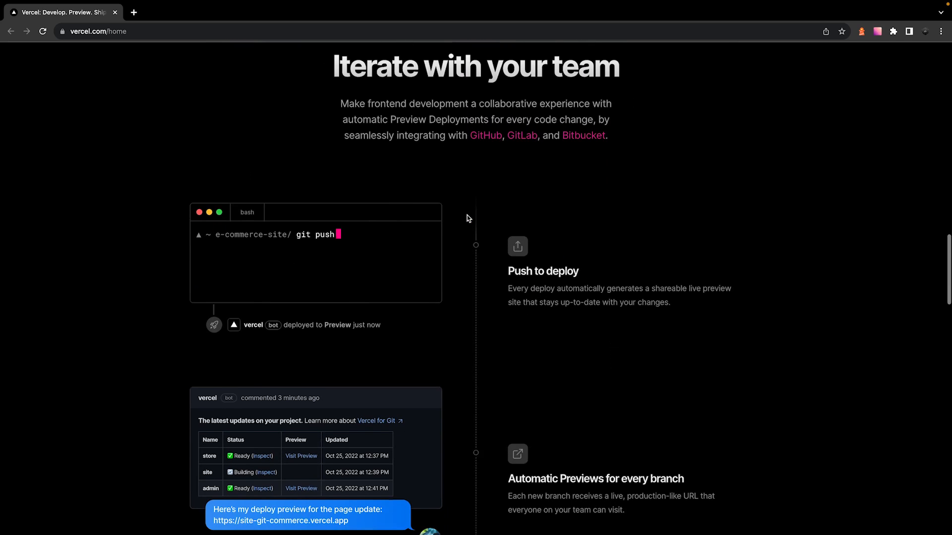
scroll("down", 3)
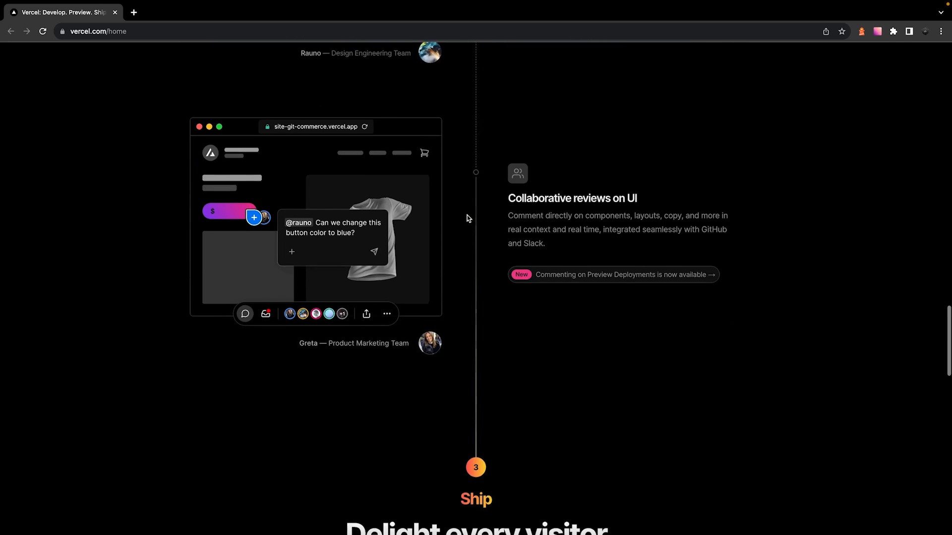
scroll("down", 3)
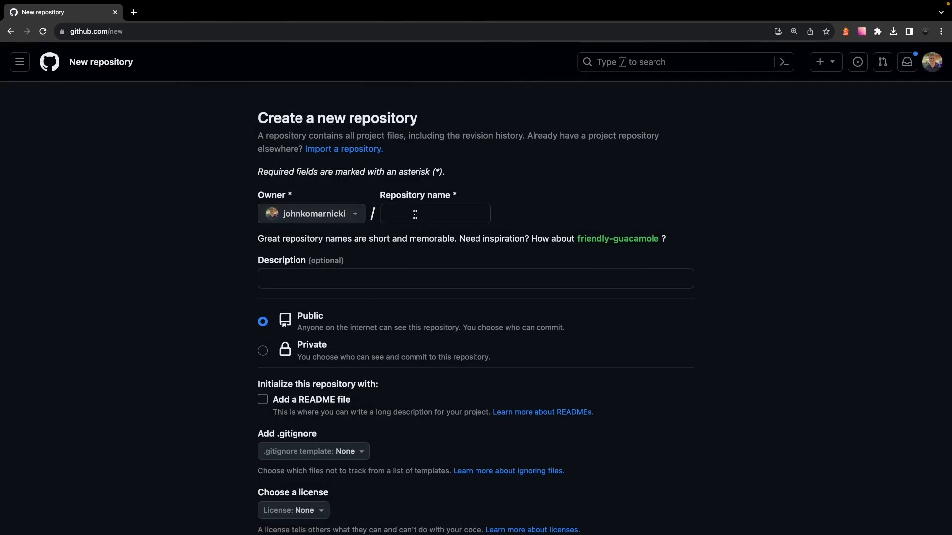
type("learn-")
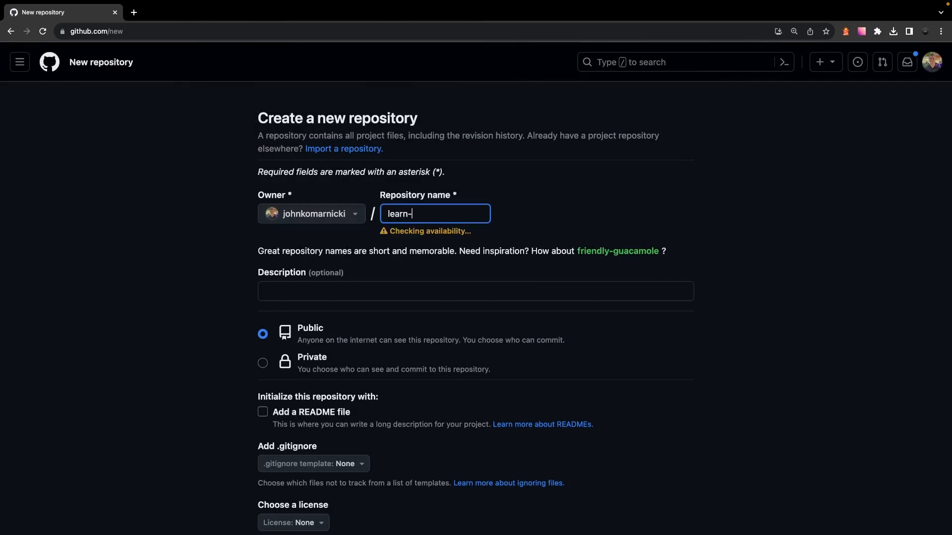
type("nuxt")
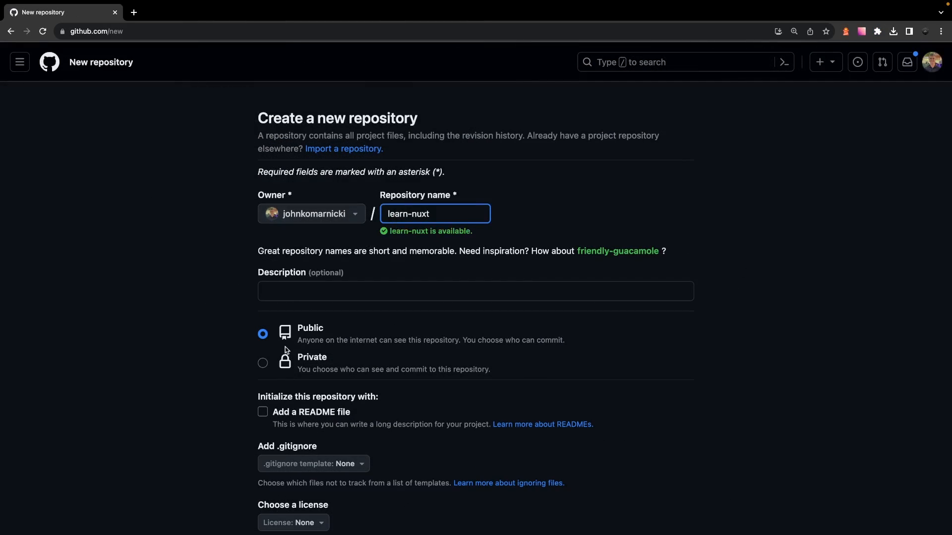
left_click(262, 363)
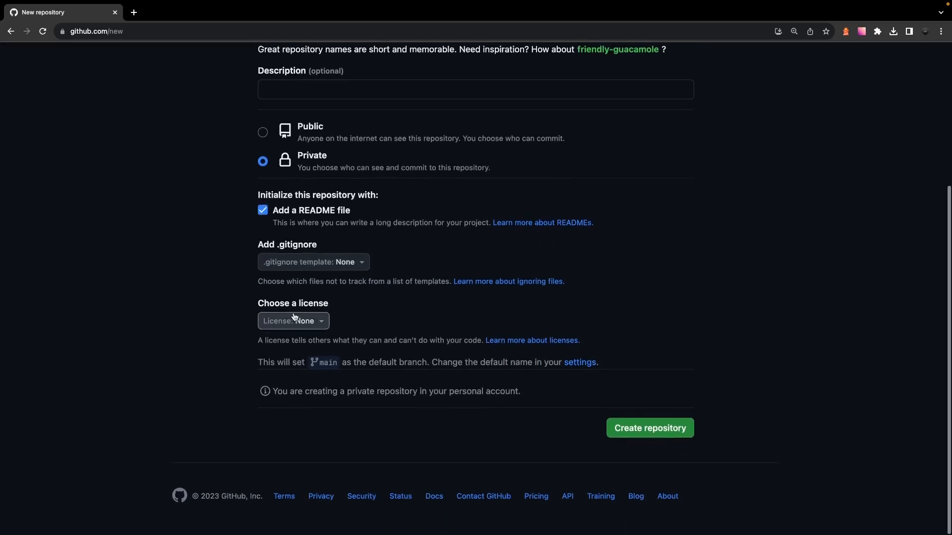
left_click(649, 429)
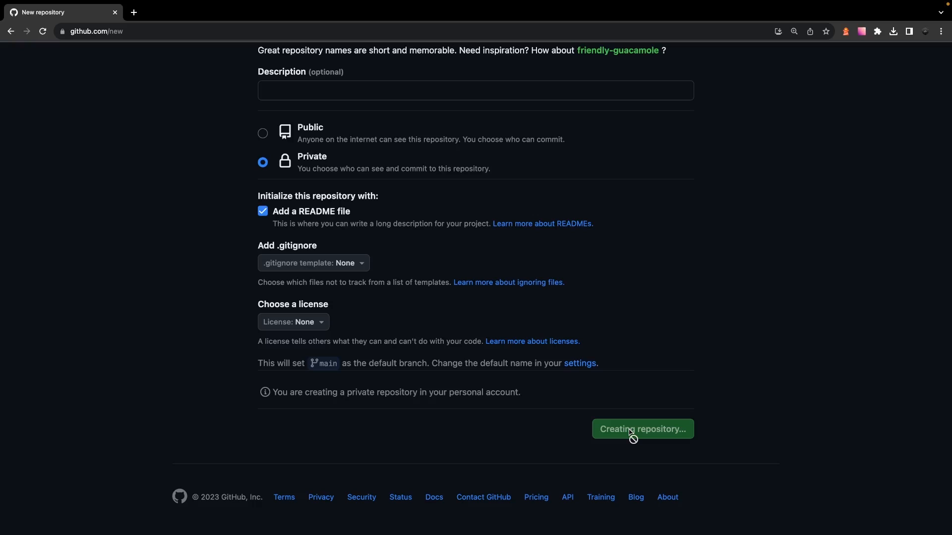
left_click(641, 429)
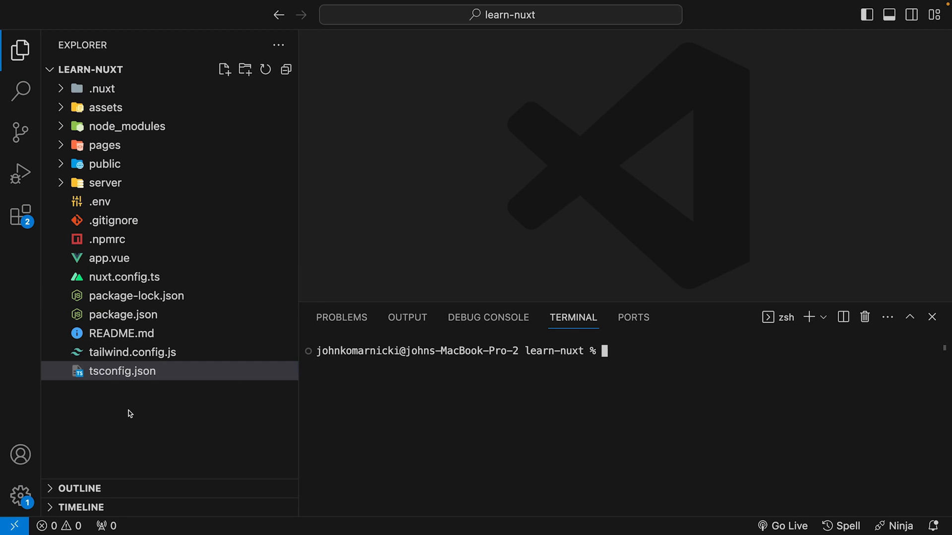
Run git init, commit the project, add the GitHub remote and push to origin main
left_click(605, 354)
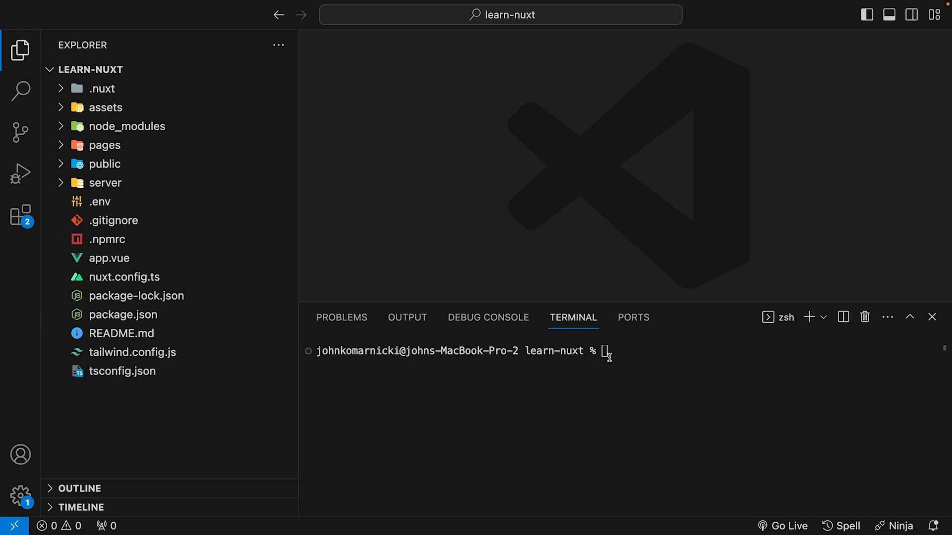
type("git init")
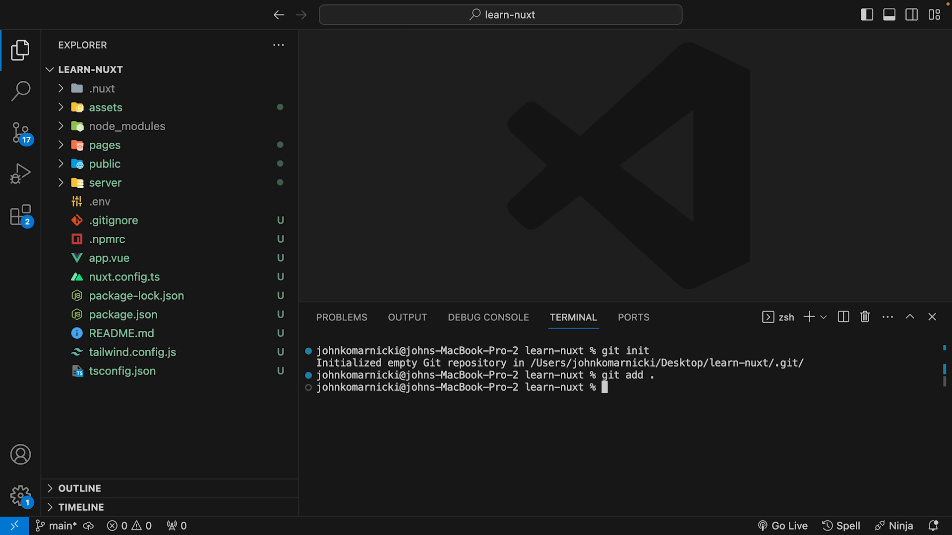
type("git commit -")
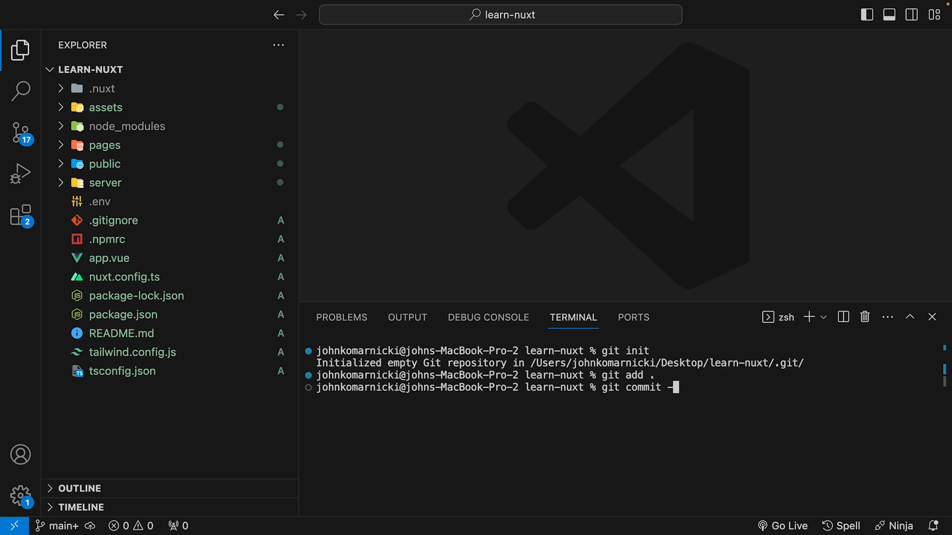
type("m \"lear")
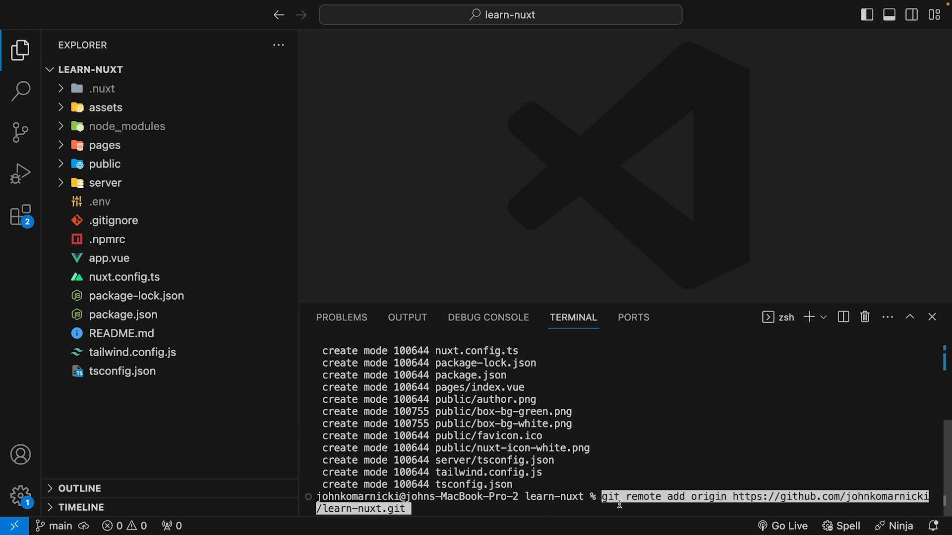
key("Return")
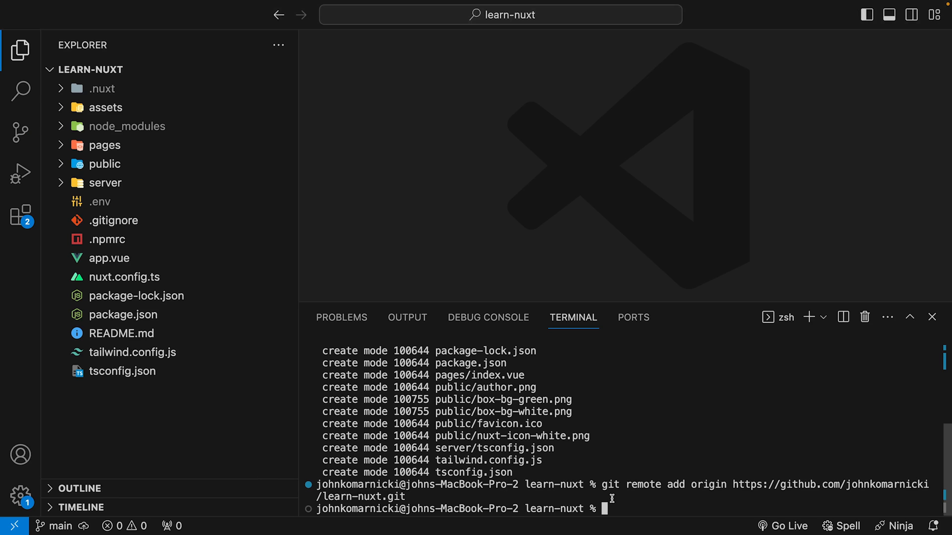
type("git push -u origin main")
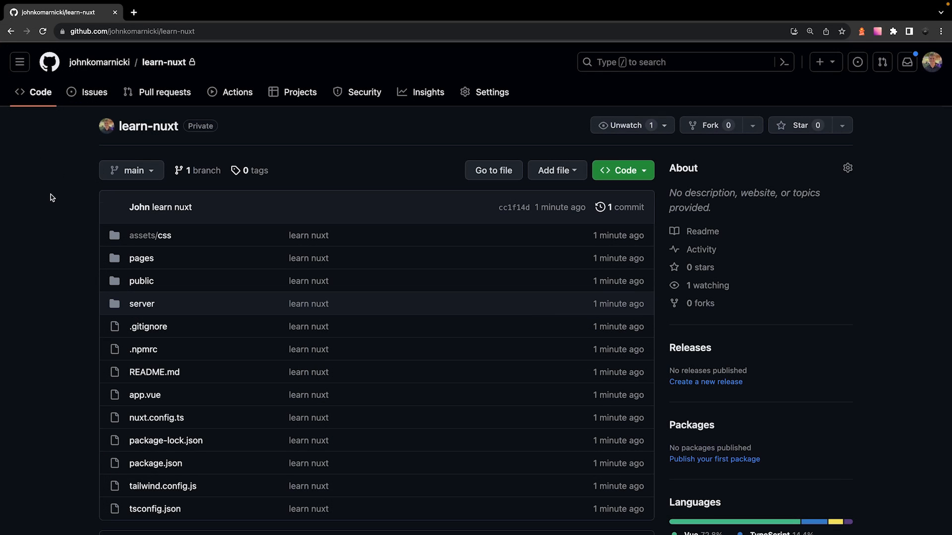
mouse_move(586, 362)
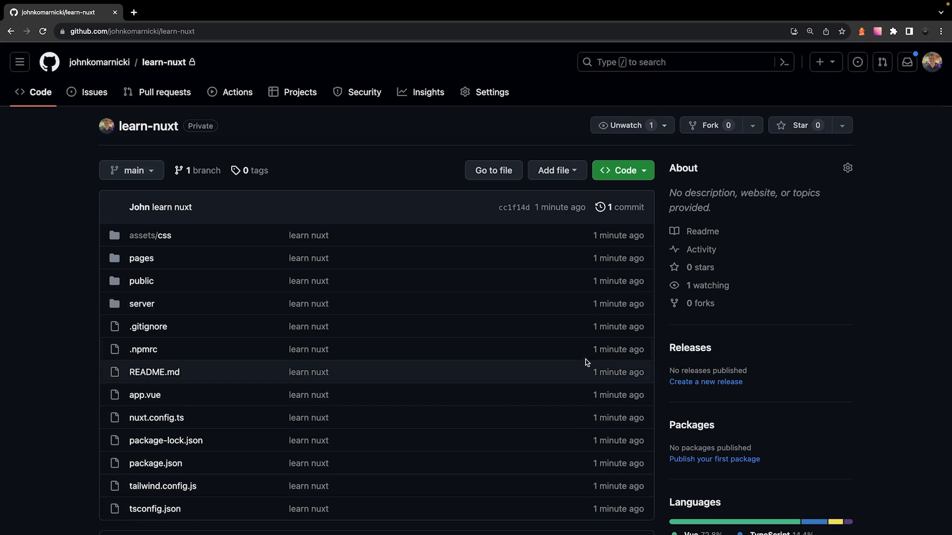
mouse_move(243, 135)
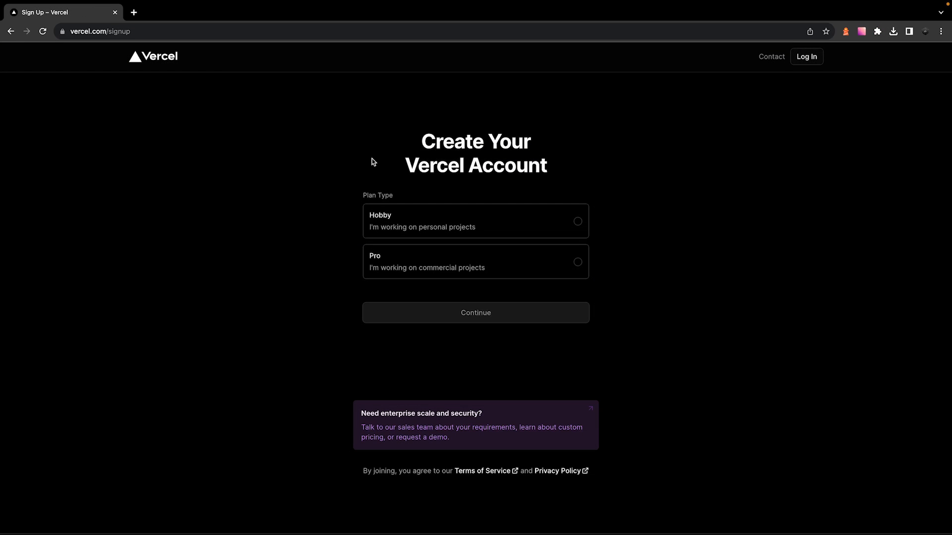
mouse_move(602, 369)
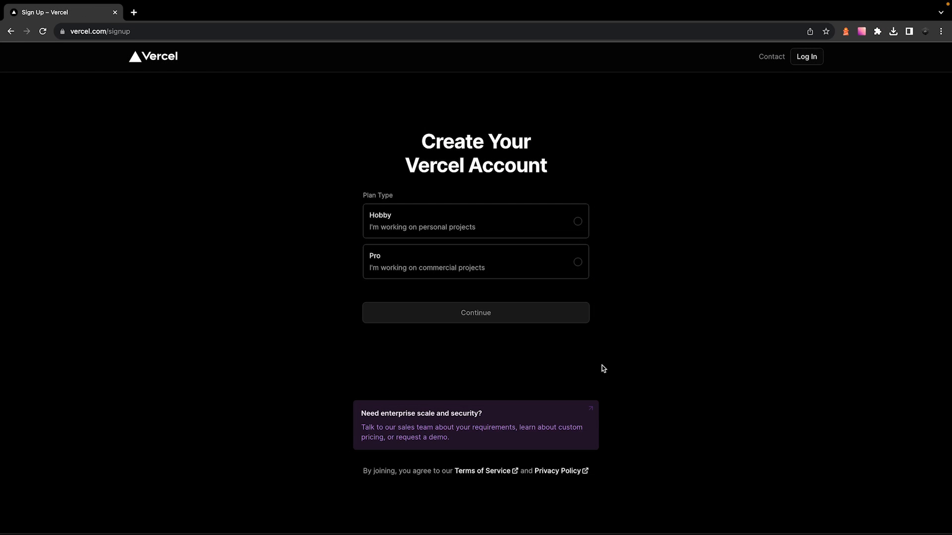
mouse_move(576, 179)
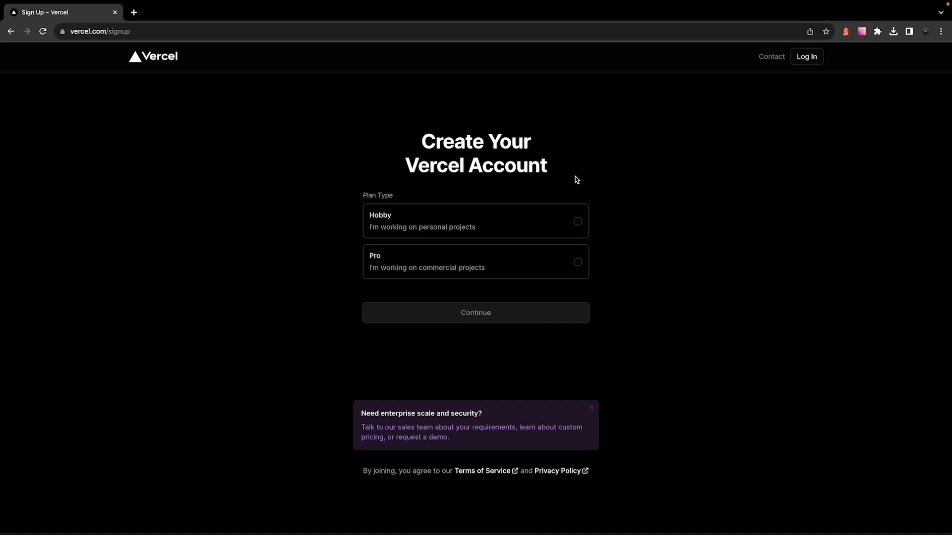
mouse_move(565, 170)
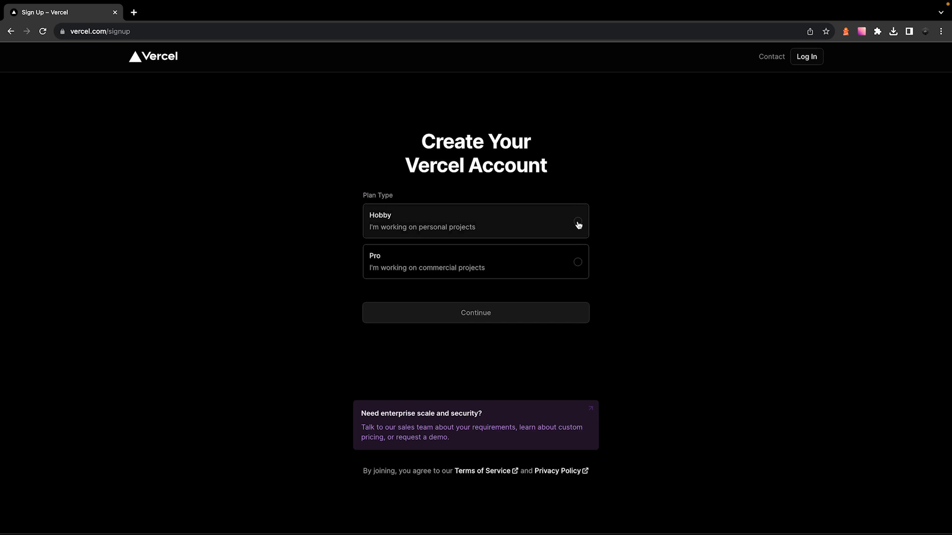
Sign up for a Vercel Hobby account as John Komarnicki and continue with GitHub
left_click(576, 221)
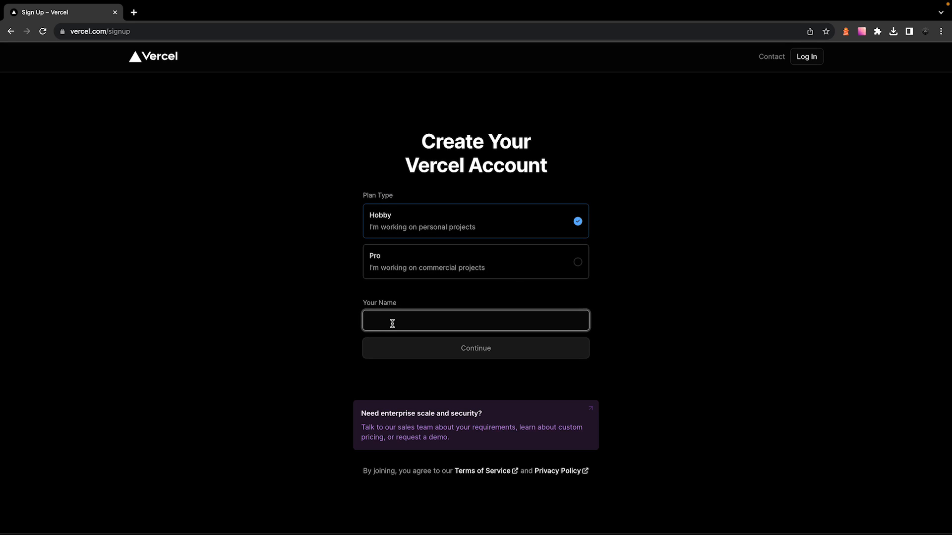
type("John Komarnicki")
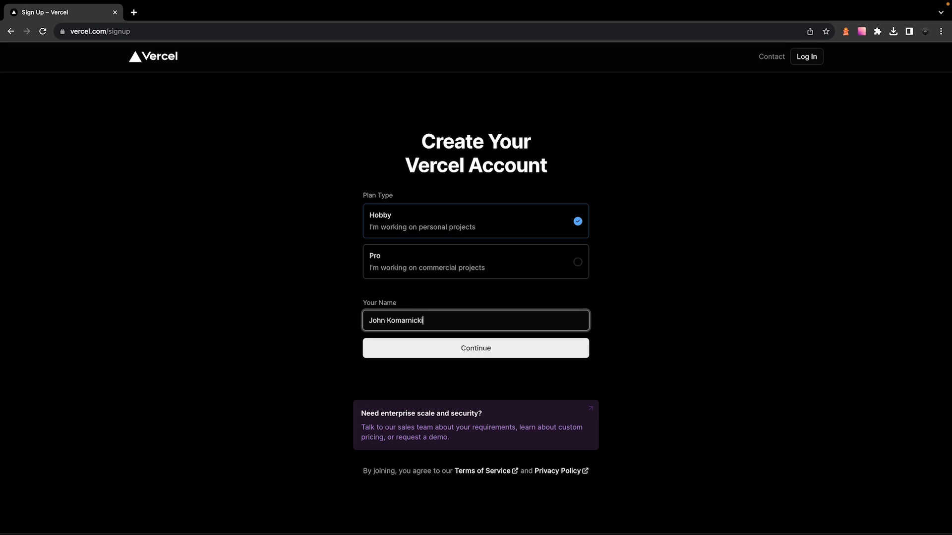
left_click(475, 348)
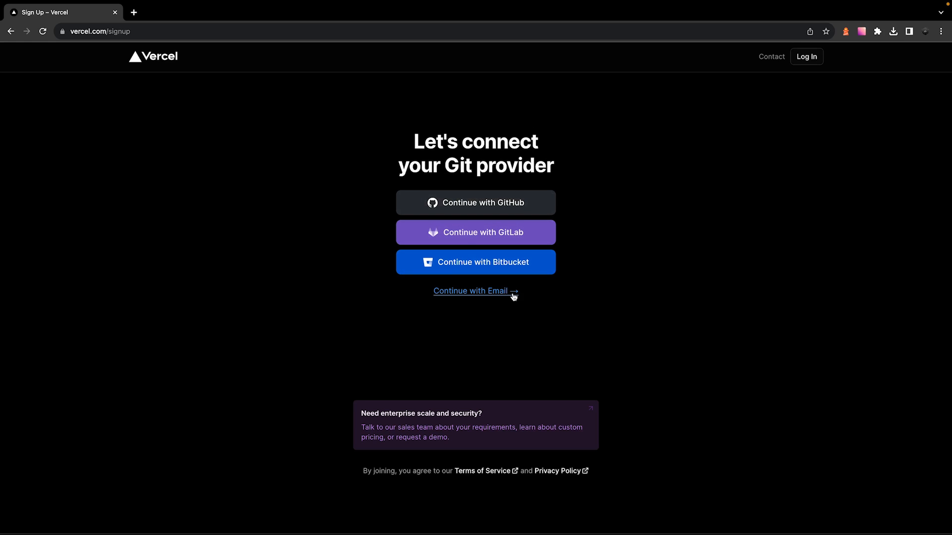
mouse_move(475, 202)
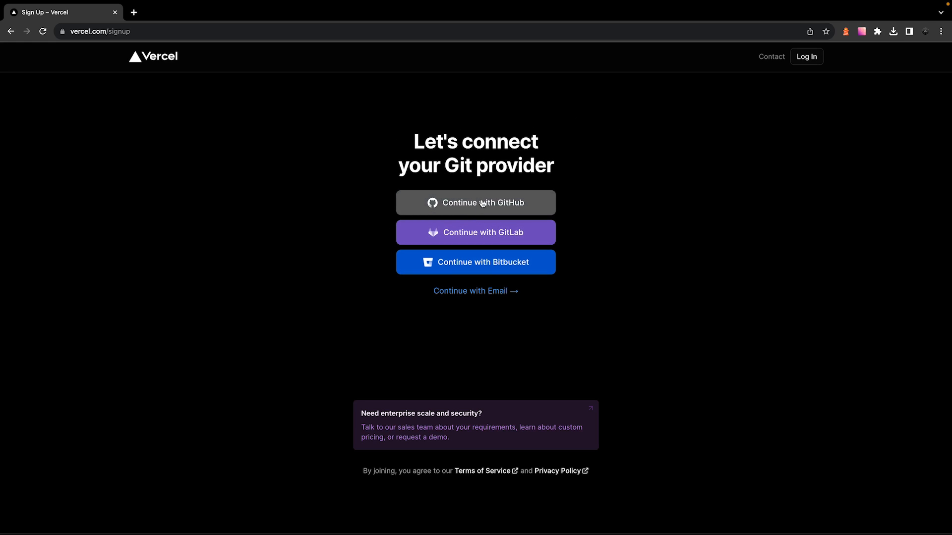
mouse_move(536, 206)
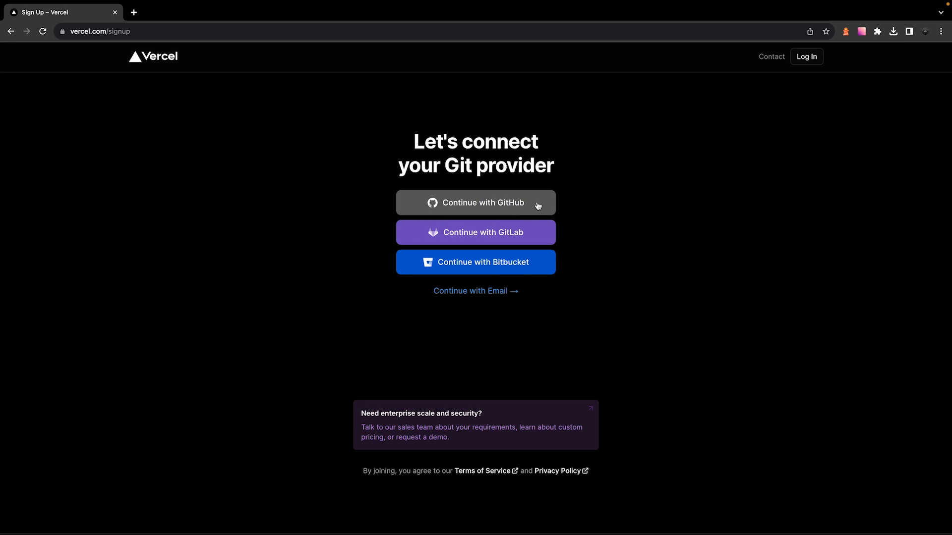
left_click(474, 202)
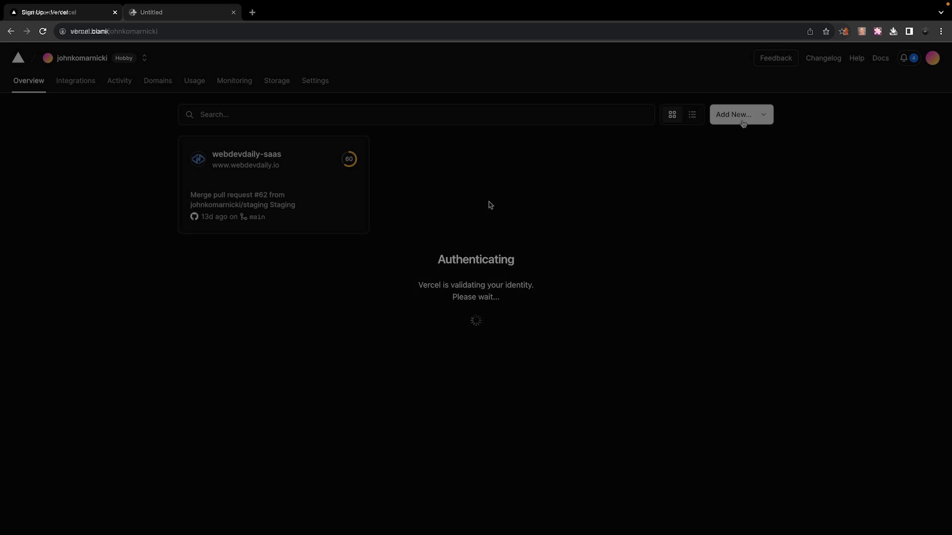
Add a new Vercel project by importing the learn-nuxt repository
left_click(740, 114)
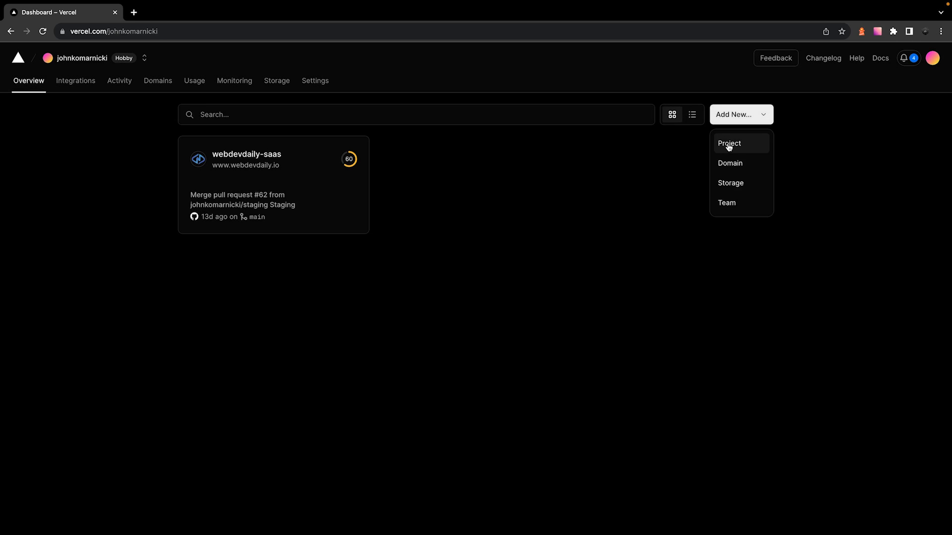
left_click(728, 142)
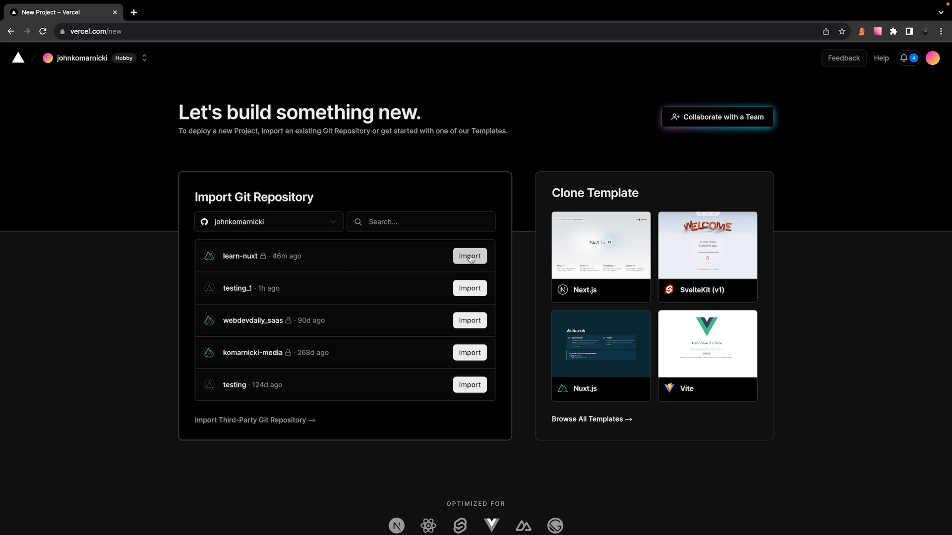
left_click(469, 256)
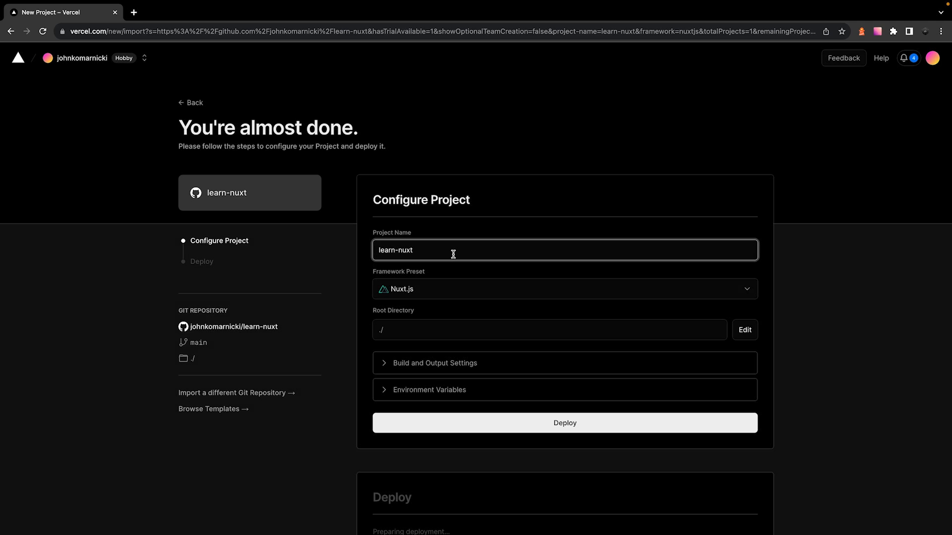
mouse_move(433, 329)
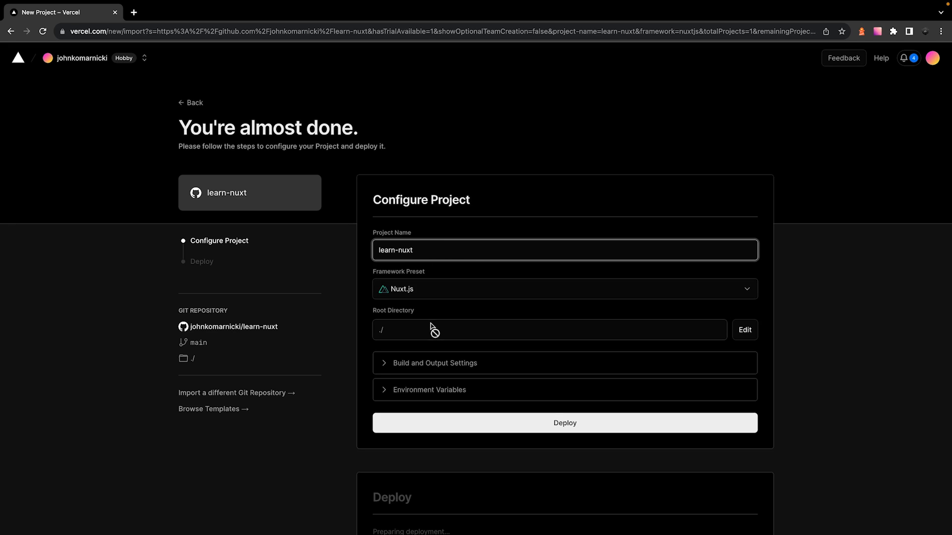
mouse_move(432, 361)
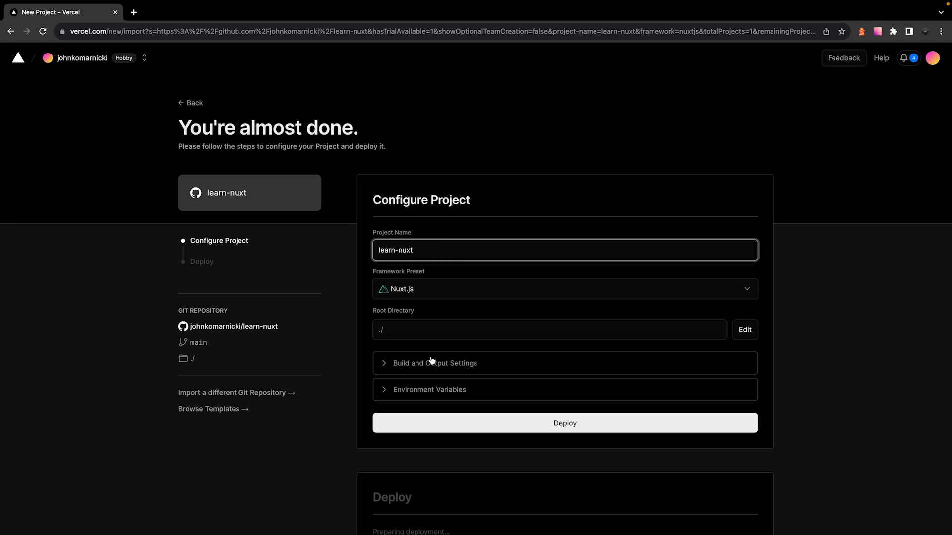
mouse_move(480, 388)
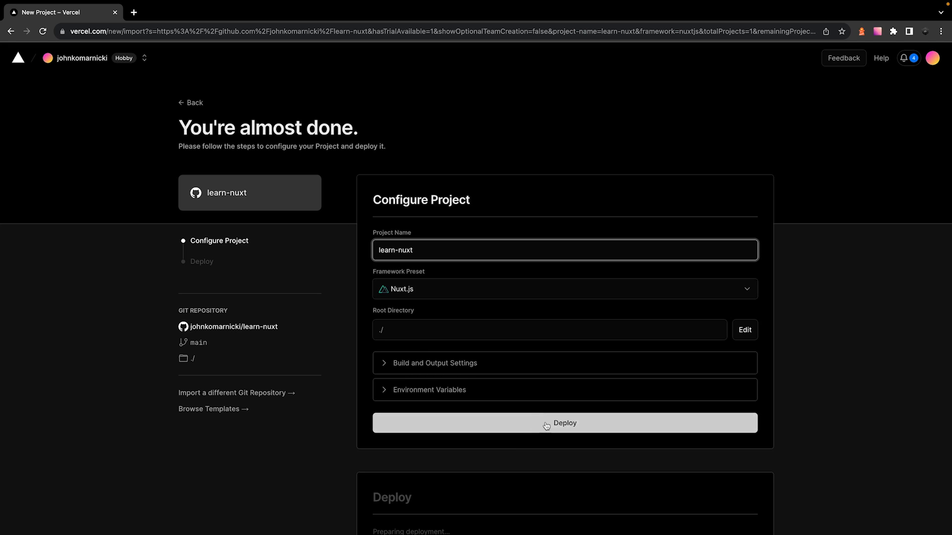
Deploy learn-nuxt with the Nuxt.js preset and default project name
left_click(564, 423)
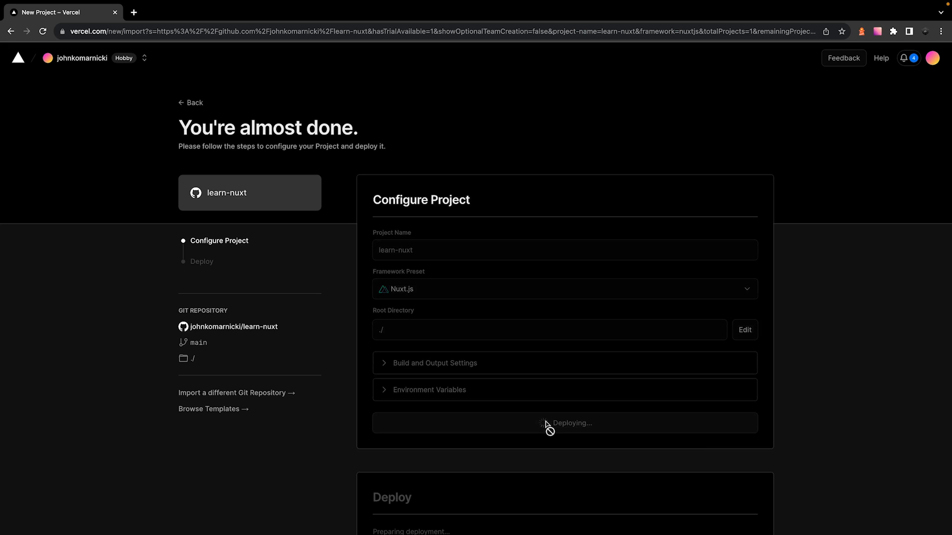
left_click(564, 423)
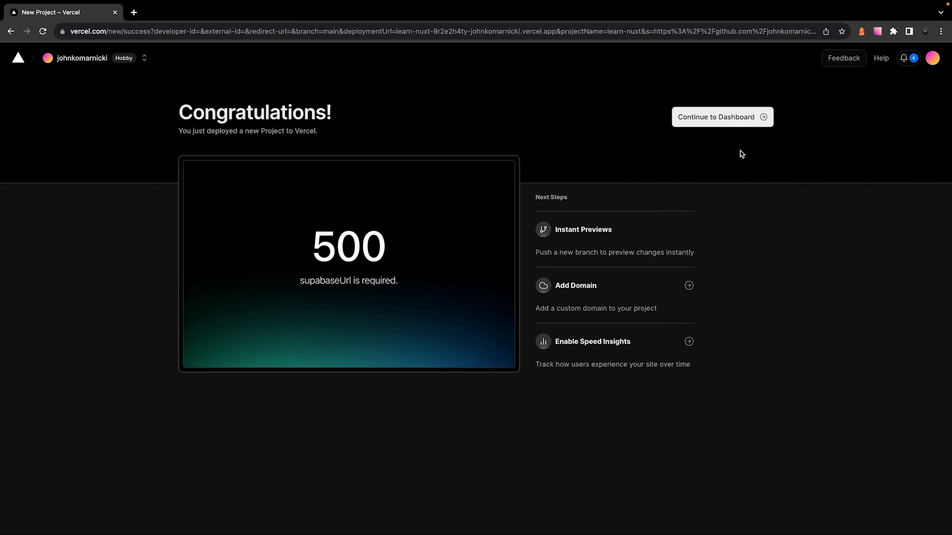
mouse_move(730, 123)
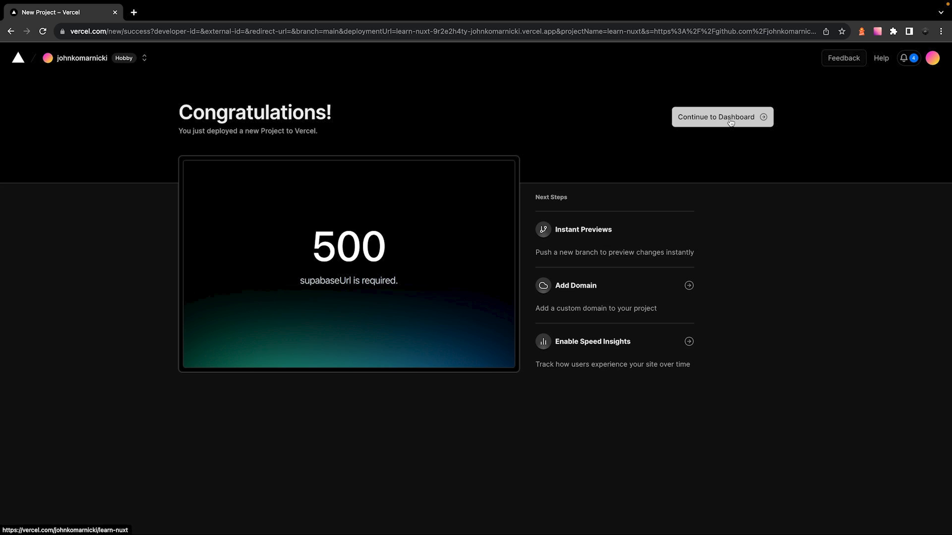
Go to the project dashboard and reach Settings > Environment Variables ready to add entries
left_click(721, 117)
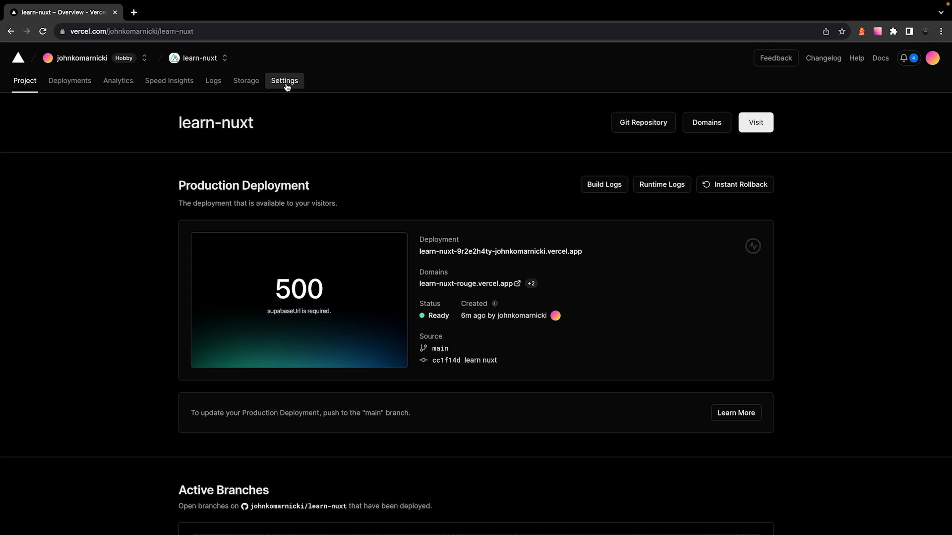
left_click(285, 80)
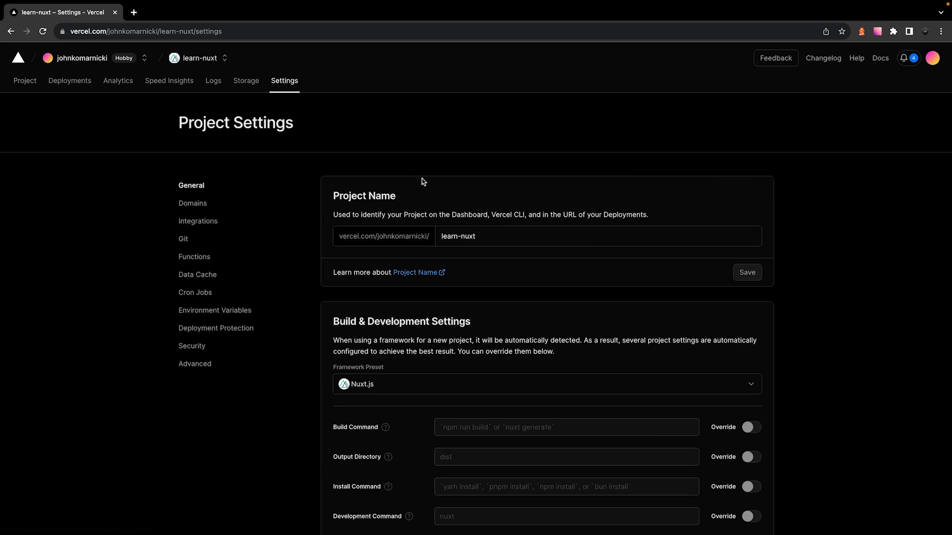
mouse_move(196, 296)
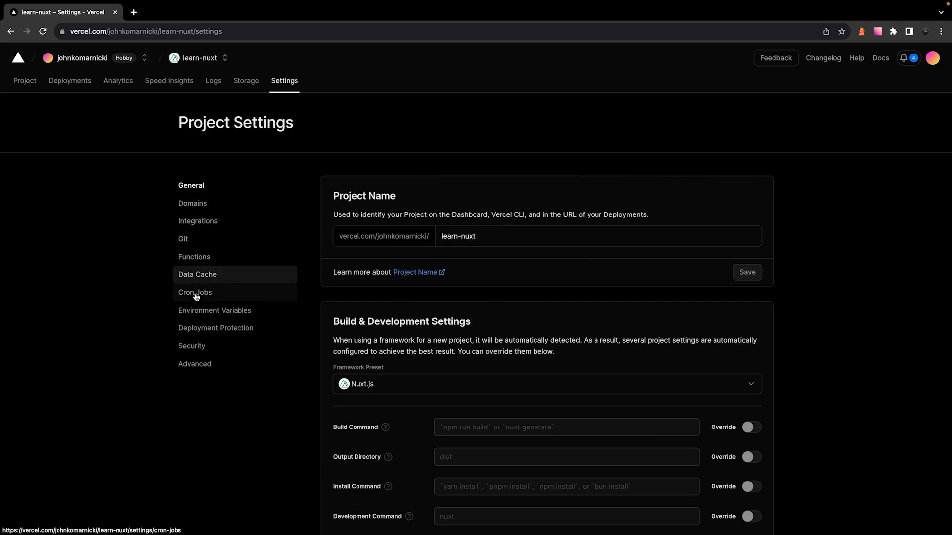
left_click(214, 311)
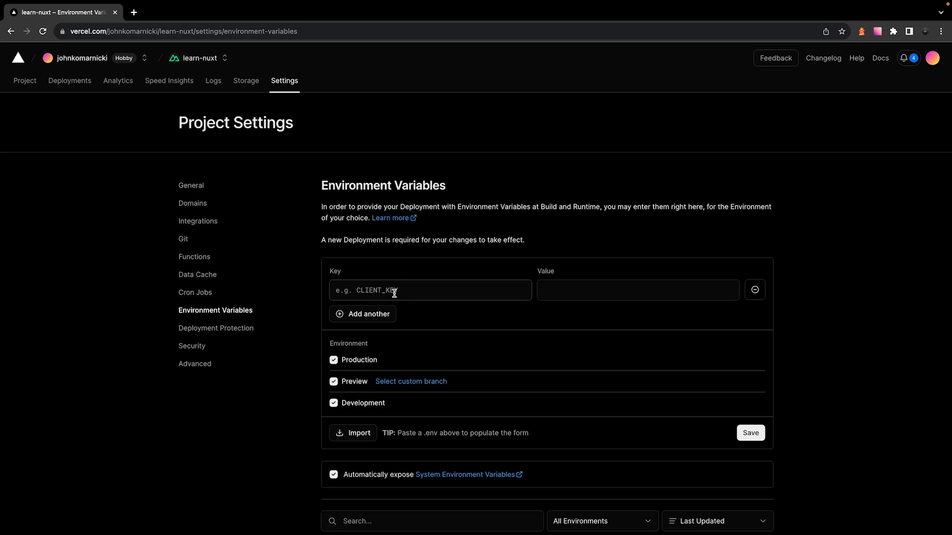
left_click(750, 433)
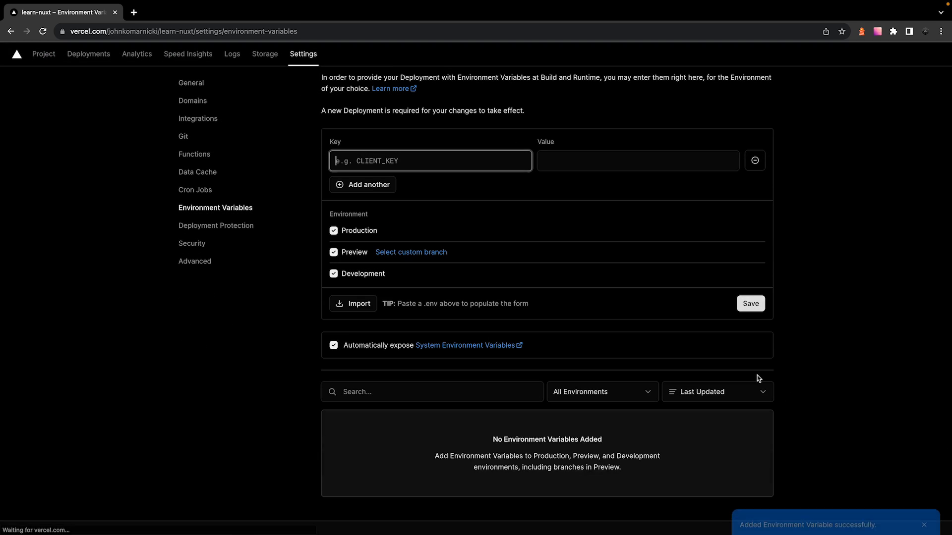
scroll("up", 3)
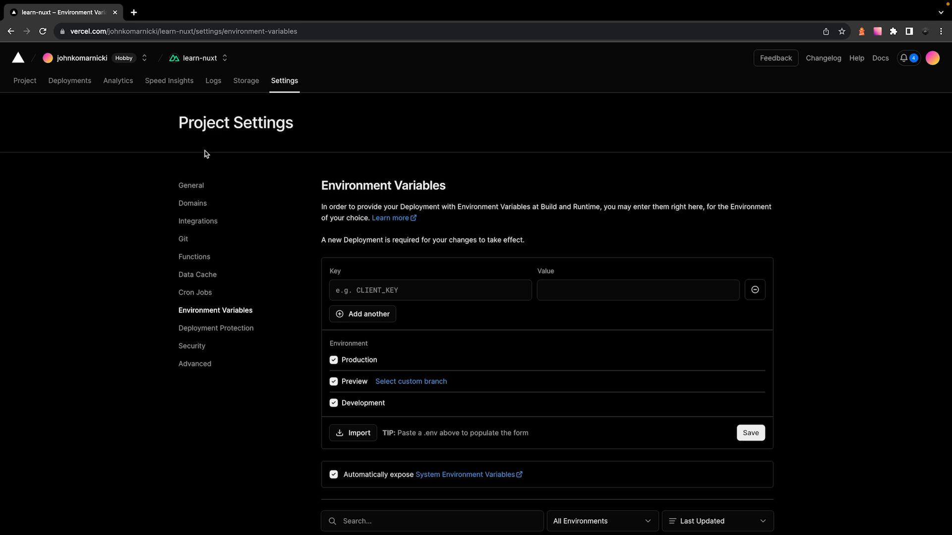
Redeploy the production deployment, visit the live site, and return to the project overview
left_click(70, 81)
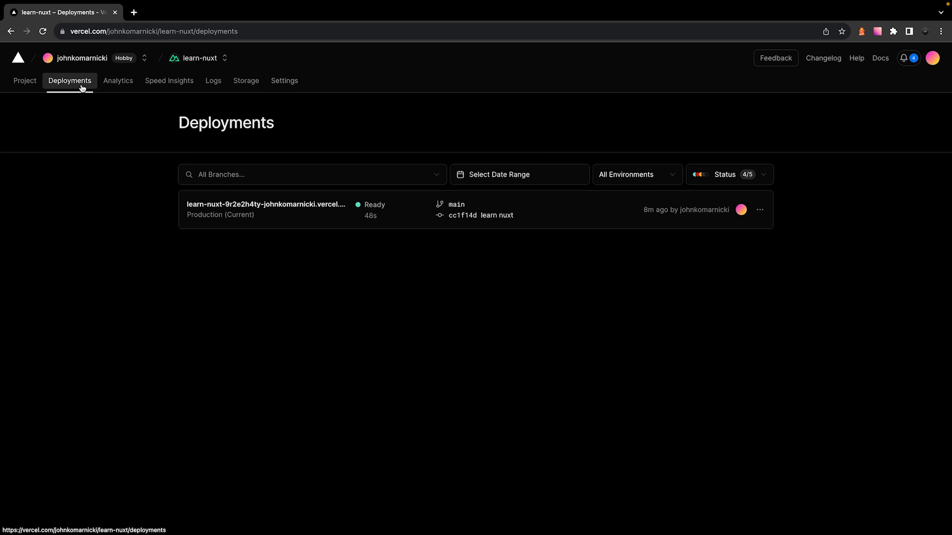
left_click(759, 209)
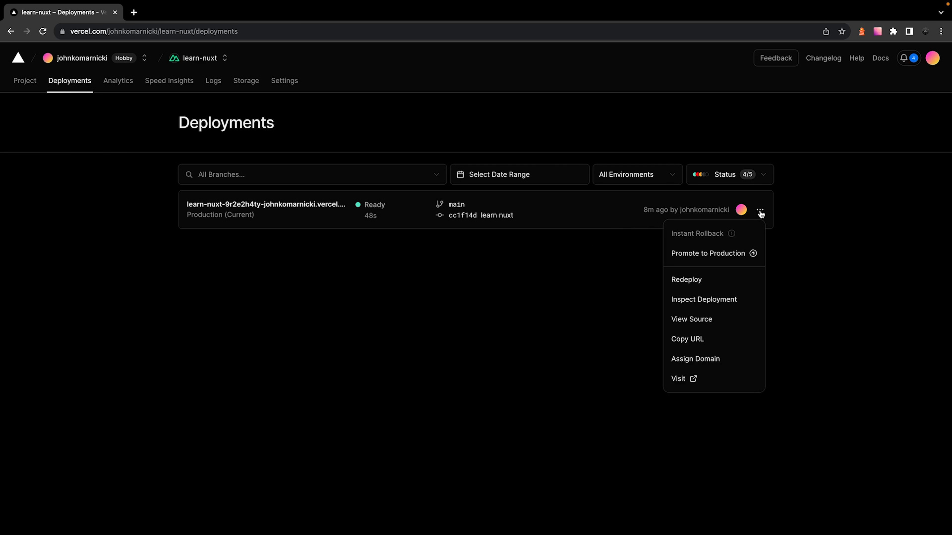
left_click(686, 281)
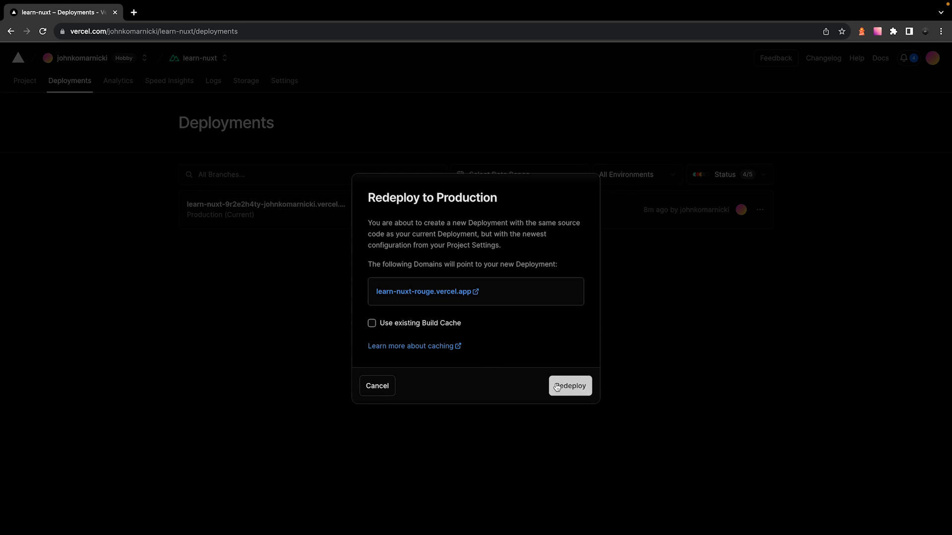
left_click(569, 386)
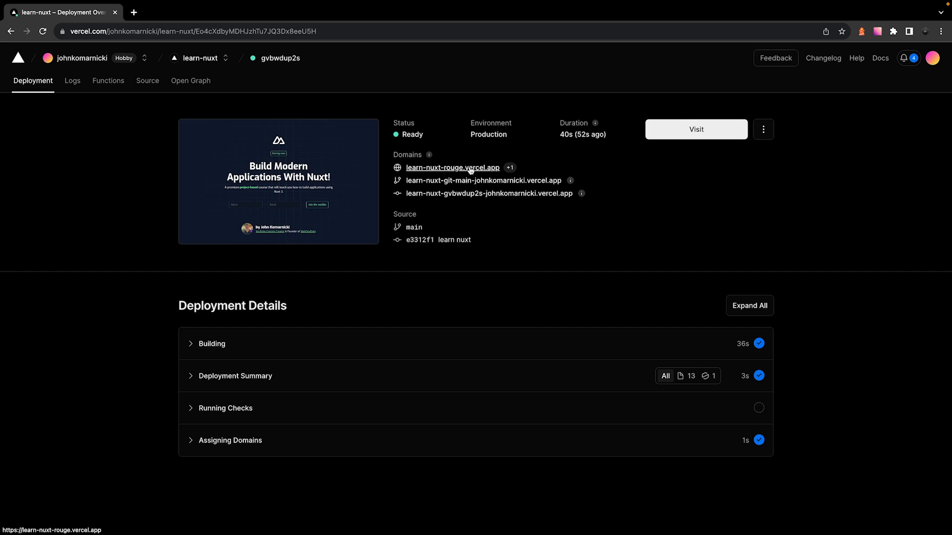
left_click(453, 168)
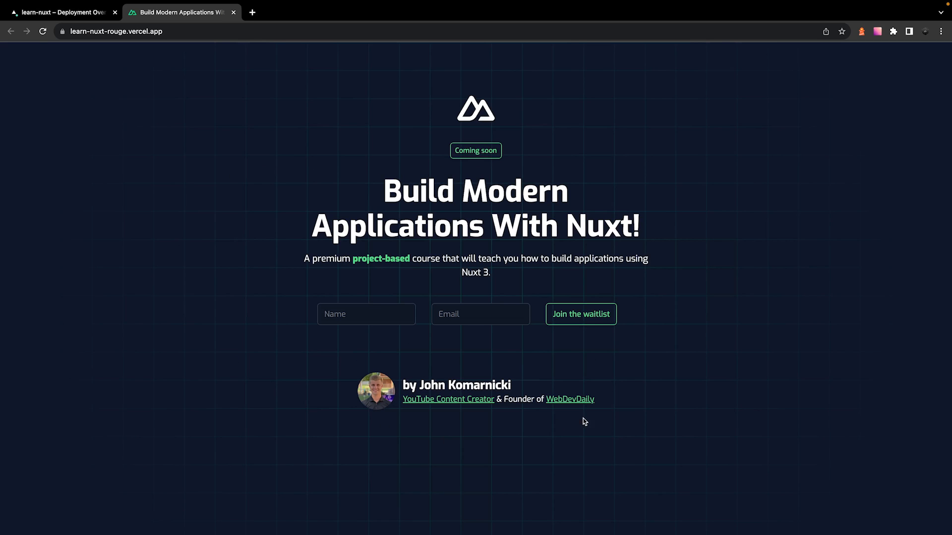
left_click(59, 12)
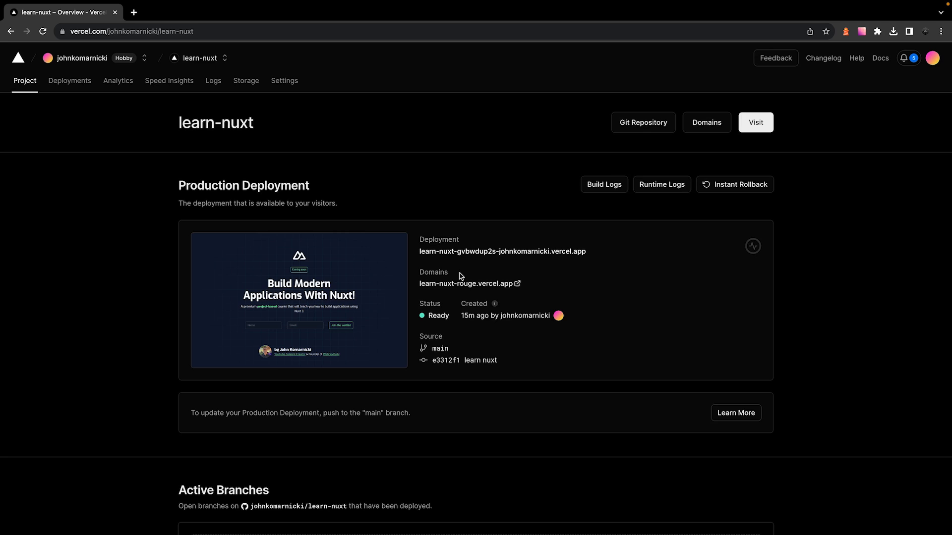
Find learnnuxt.dev in GoDaddy, copy its name, and return to the Vercel project
left_click(183, 12)
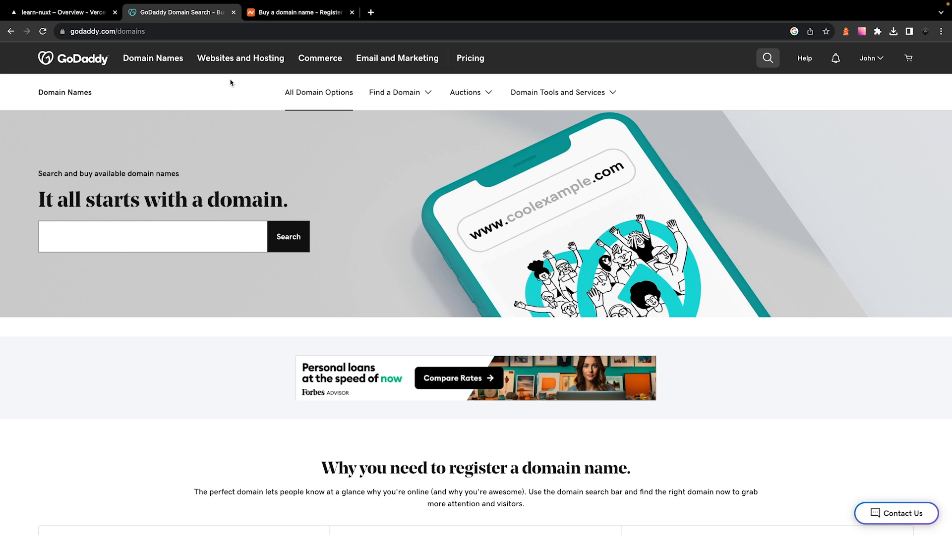
mouse_move(517, 216)
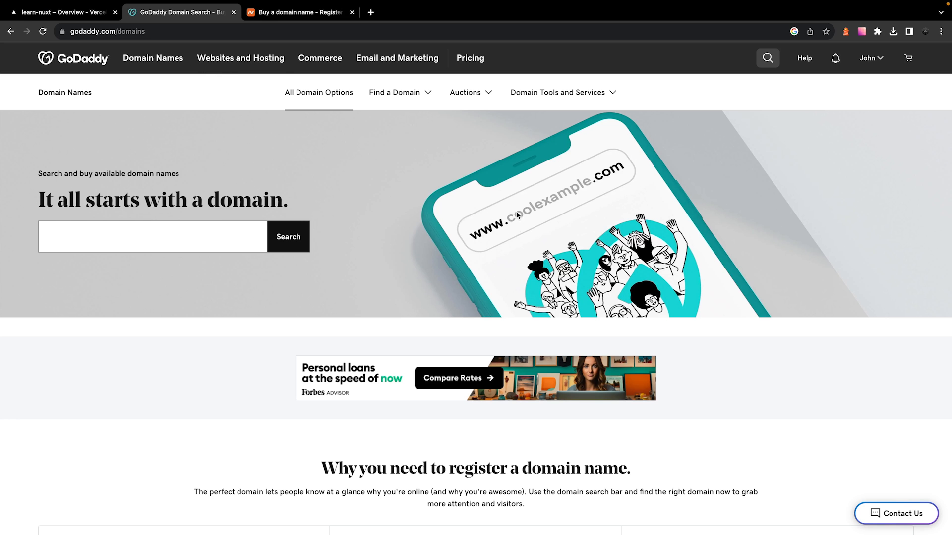
left_click(296, 12)
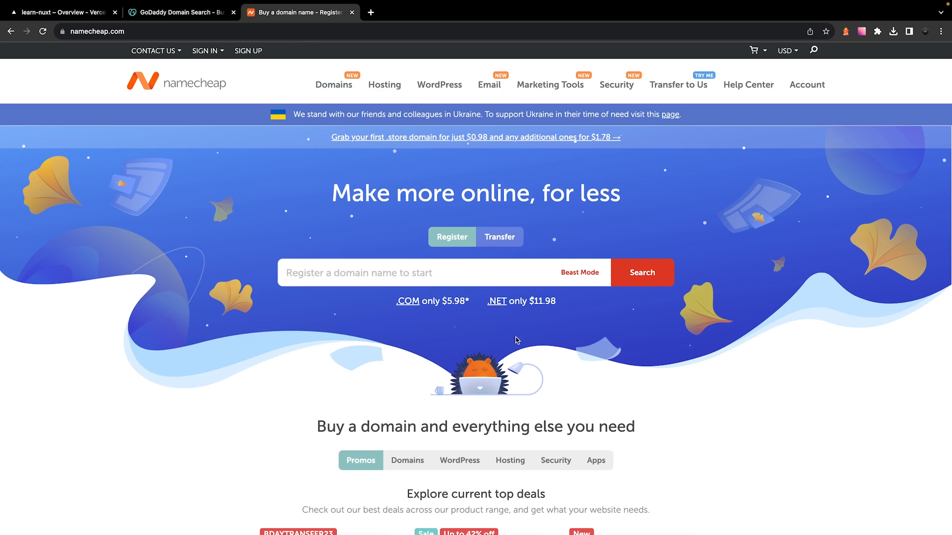
mouse_move(314, 237)
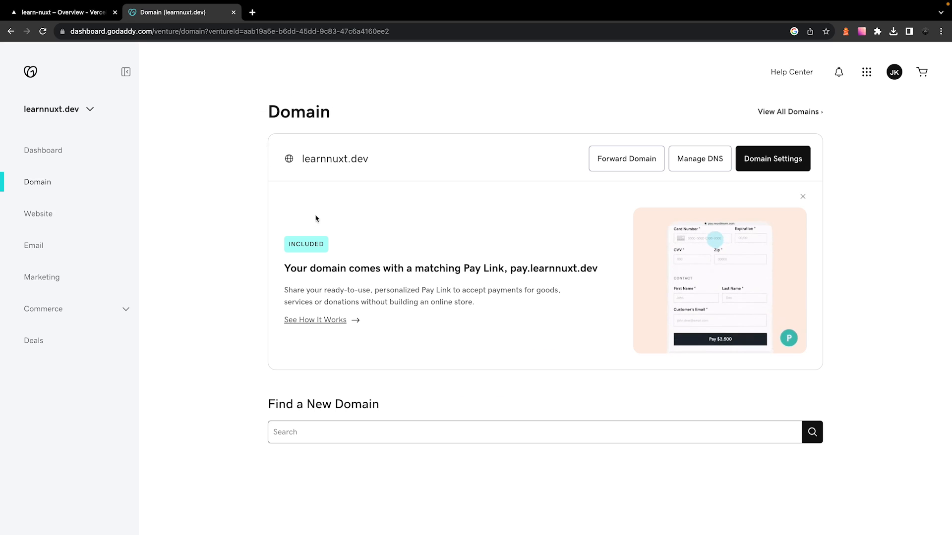
double_click(334, 158)
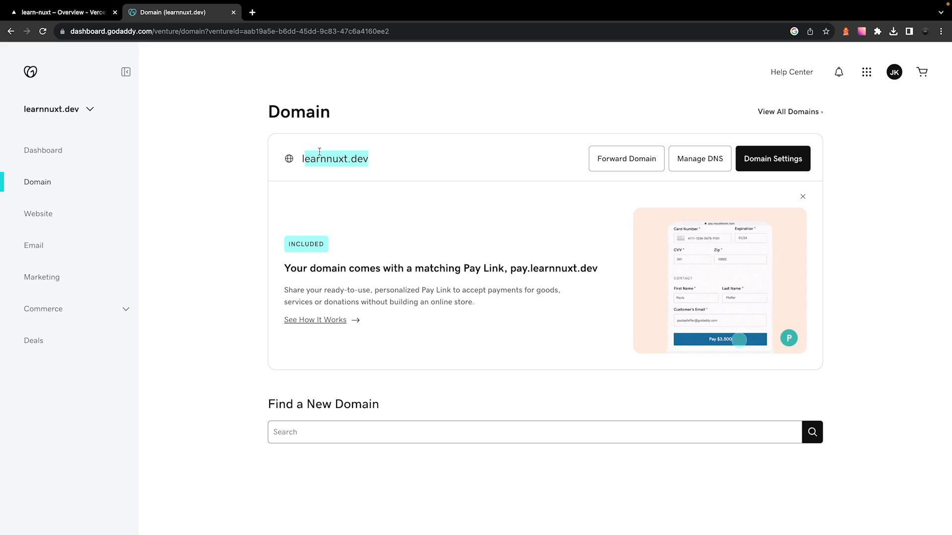
left_click(60, 12)
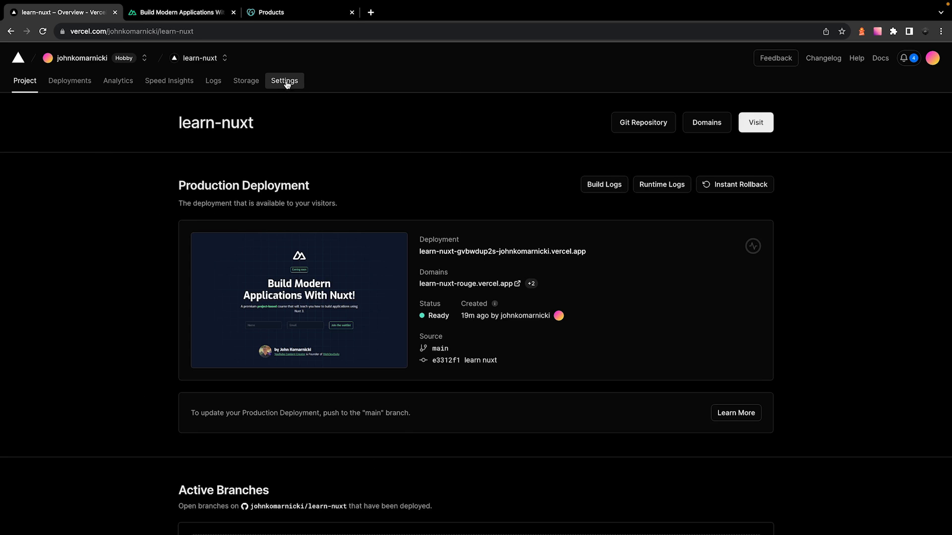
Add learnnuxt.dev to the project's Domains settings with the www redirect option
left_click(284, 80)
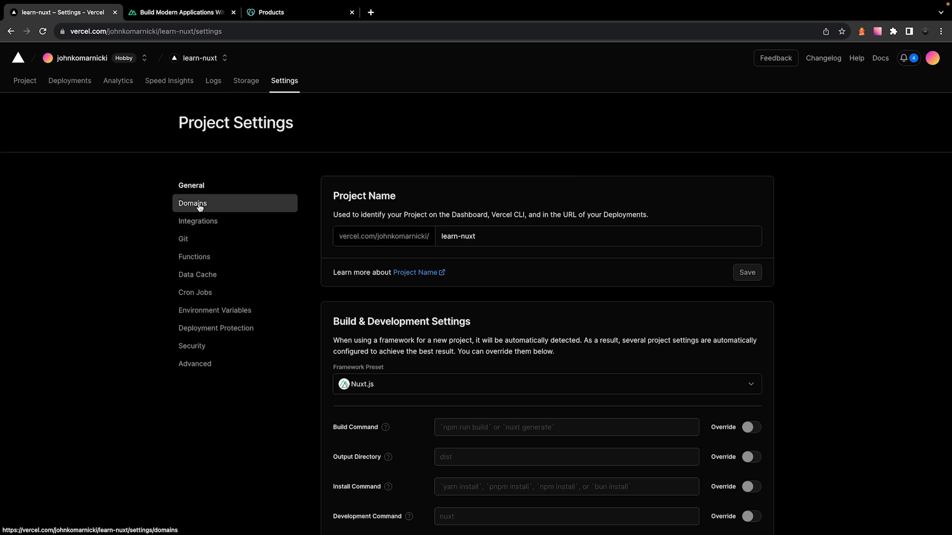
left_click(194, 204)
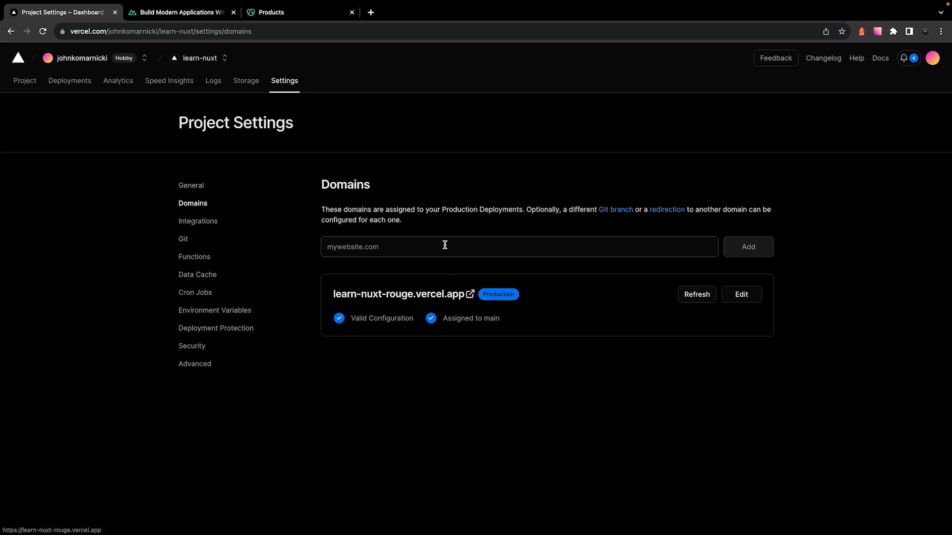
type("learnnuxt.dev")
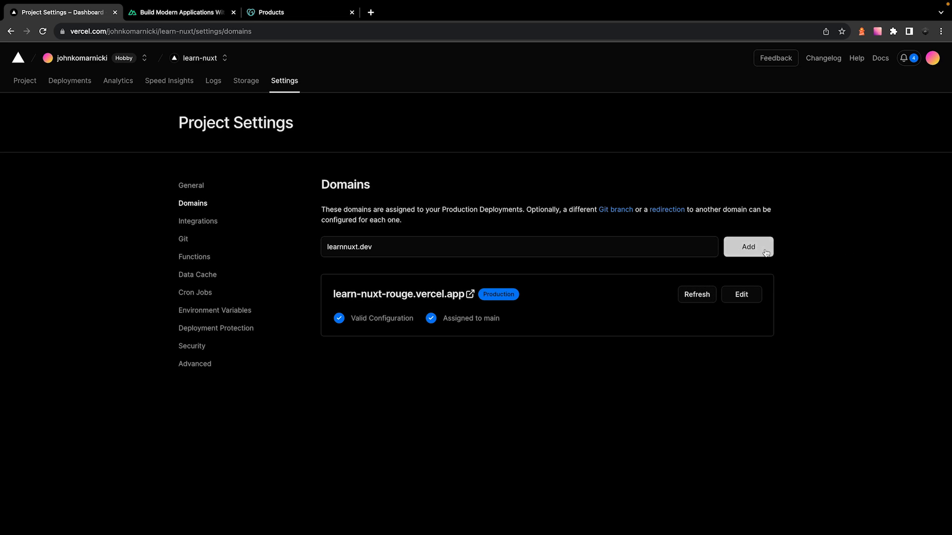
left_click(747, 247)
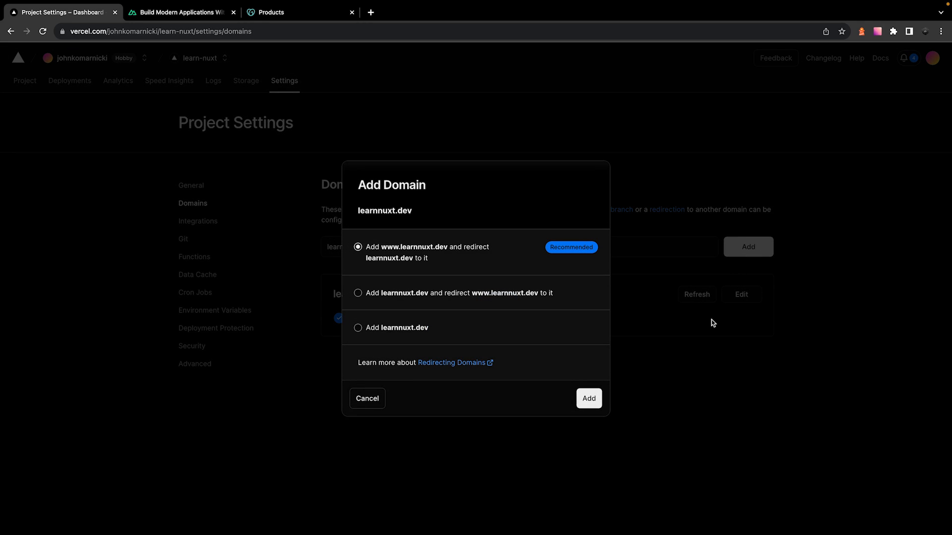
left_click(587, 398)
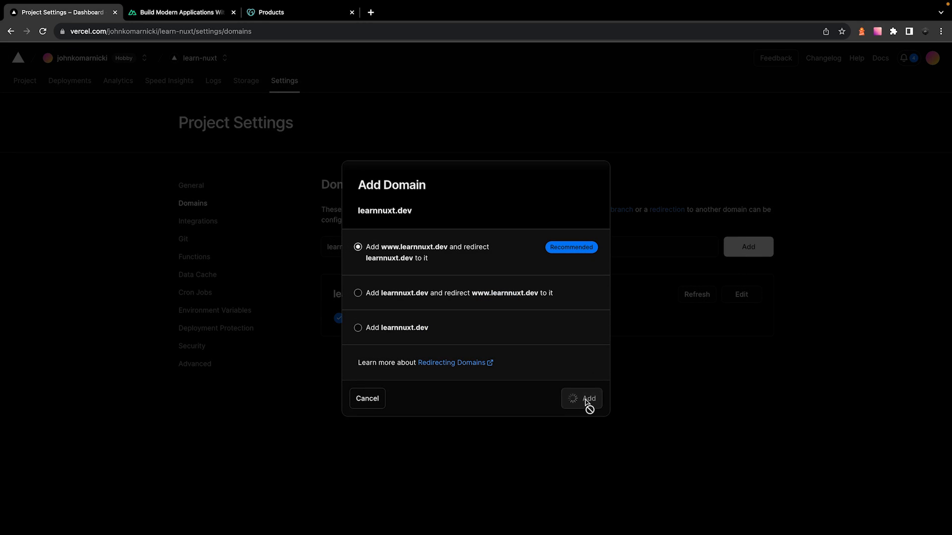
left_click(588, 399)
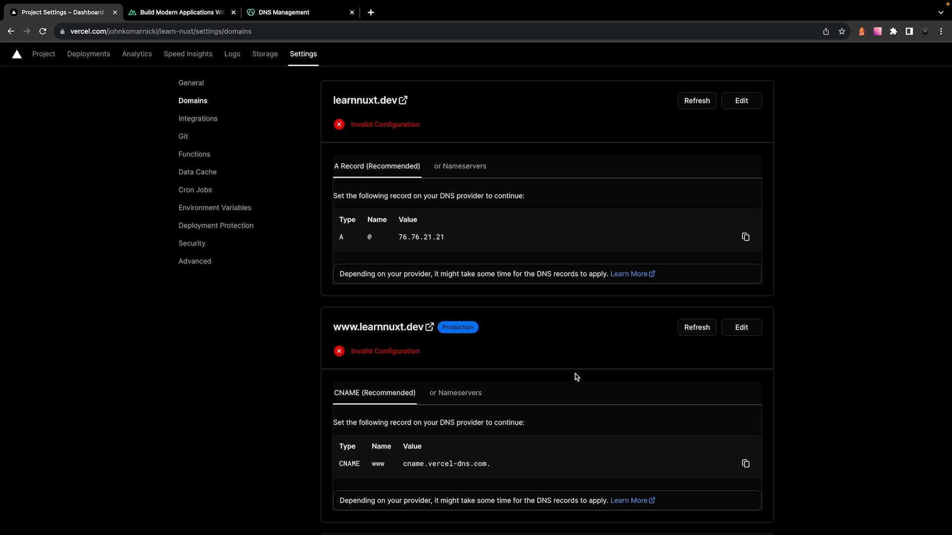
Refresh the domains' configuration status and switch to GoDaddy's DNS records
left_click(696, 101)
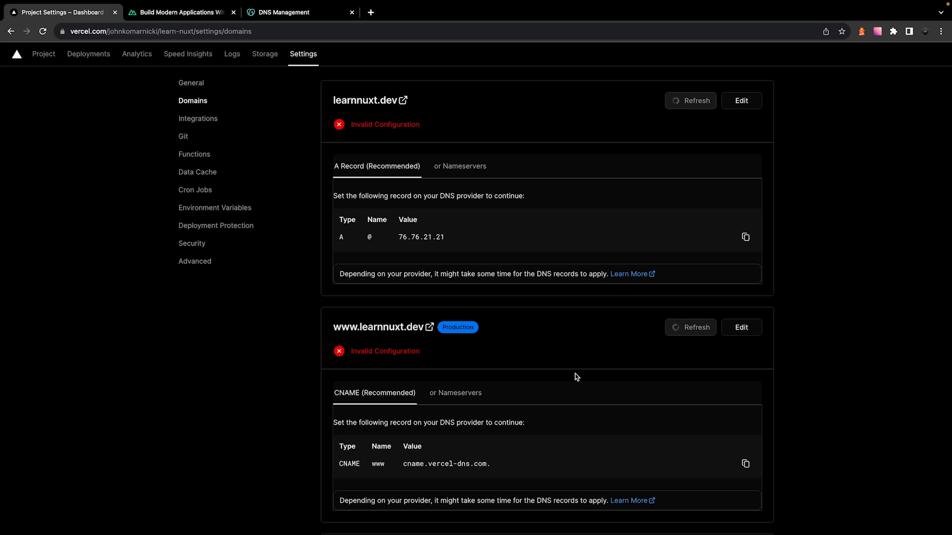
left_click(282, 12)
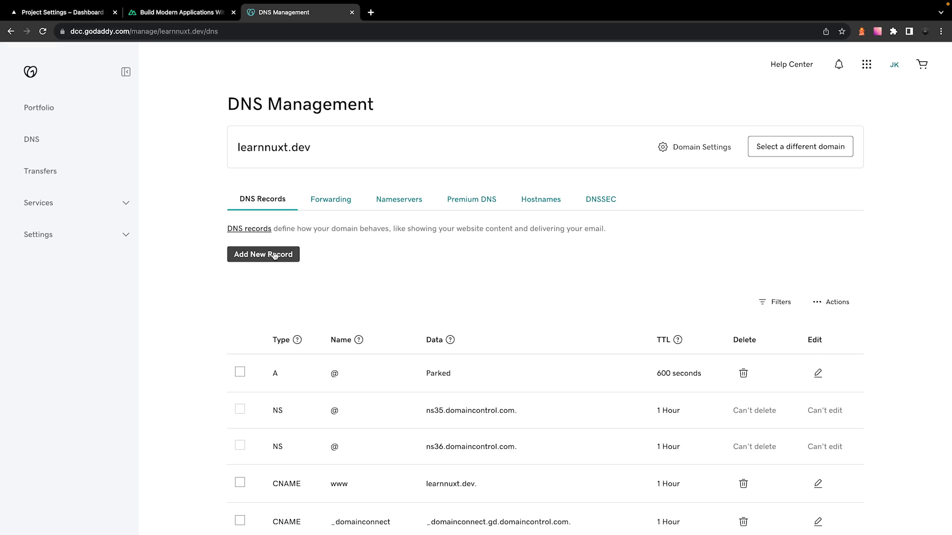
Add an A record for @ pointing to 76.76.21.21 and save it
left_click(263, 255)
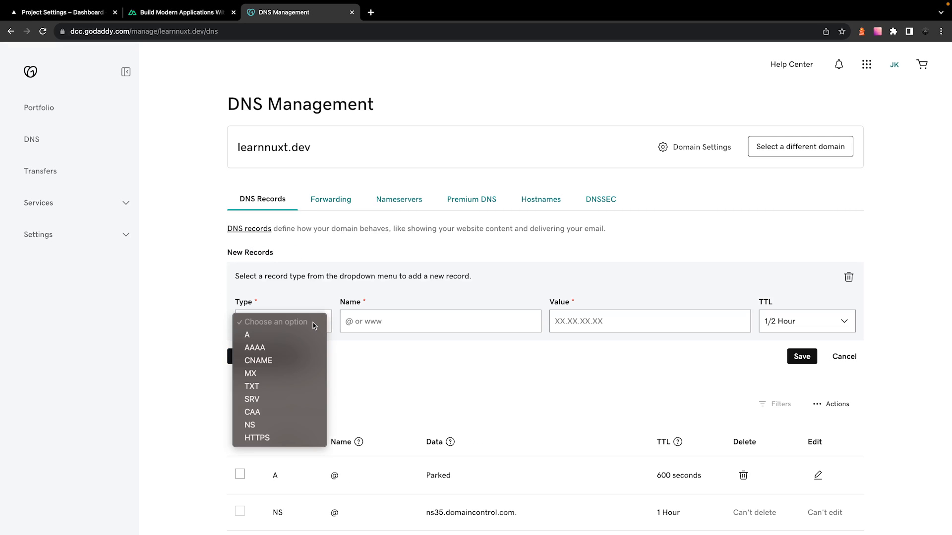
left_click(247, 334)
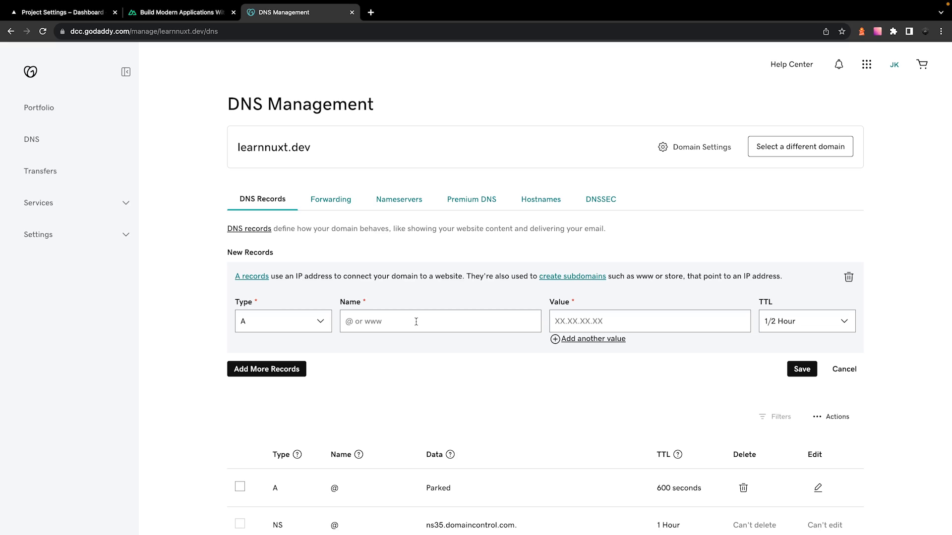
type("@")
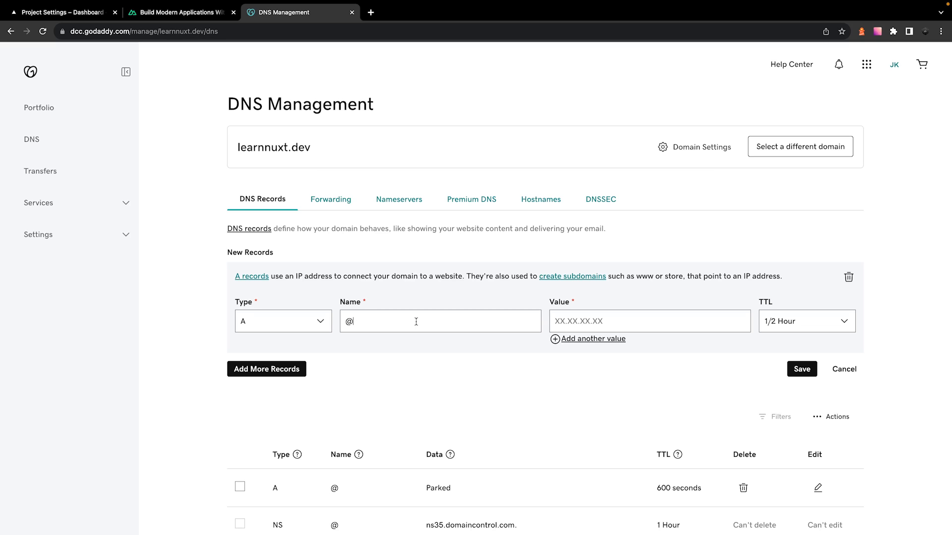
type("76.76.21.21")
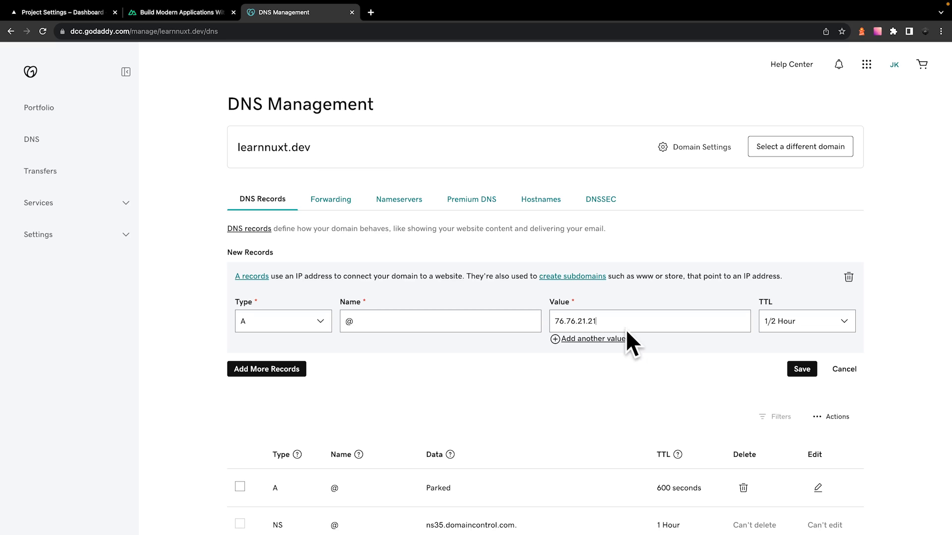
left_click(801, 369)
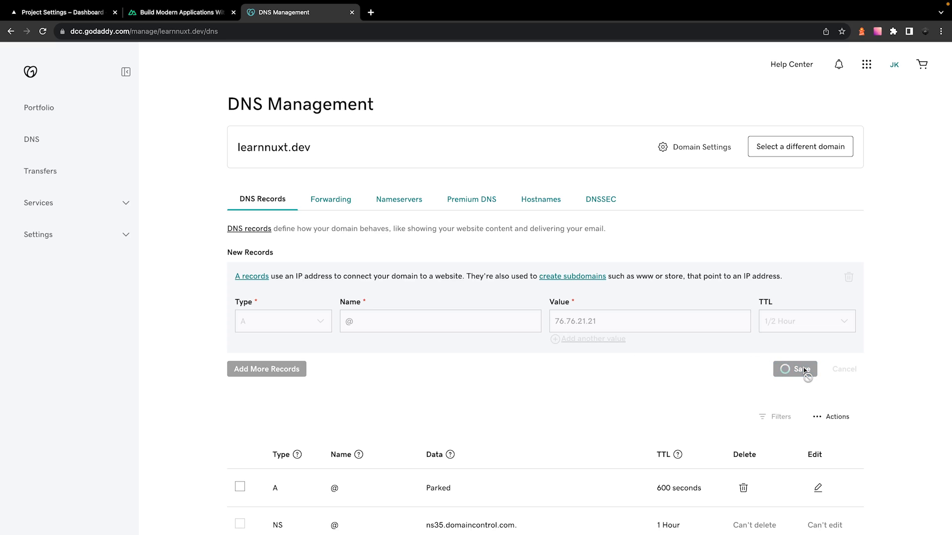
left_click(794, 369)
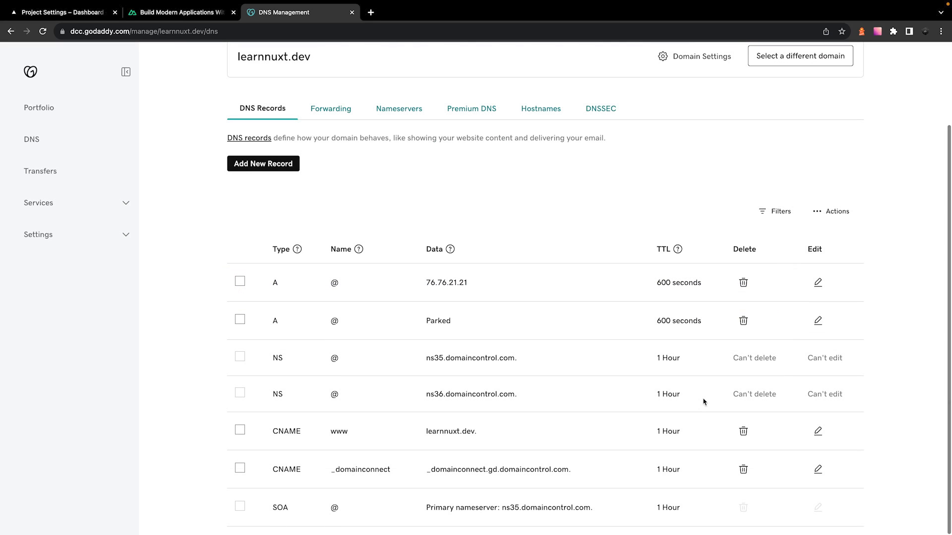
Point the www CNAME record to cname.vercel-dns.com. and save it
left_click(818, 431)
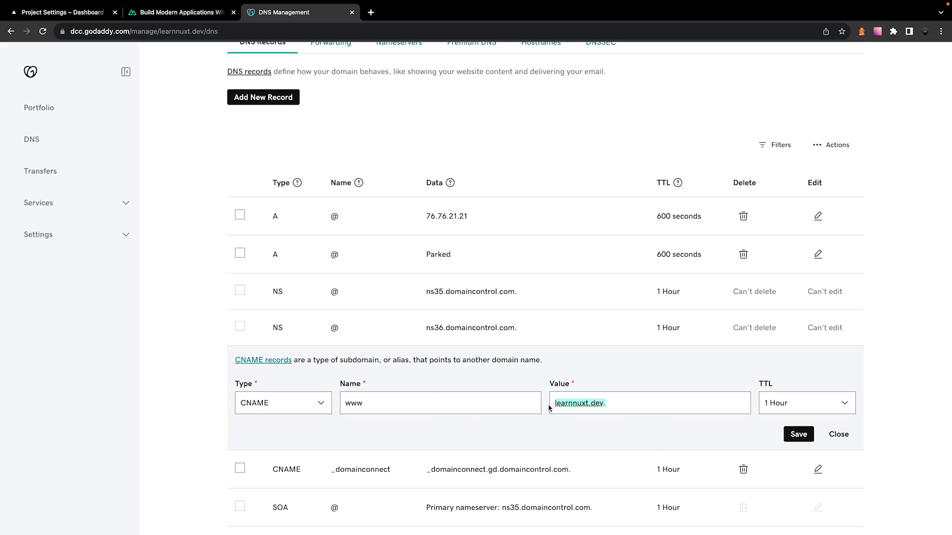
type("cname.vercel-dns.com.")
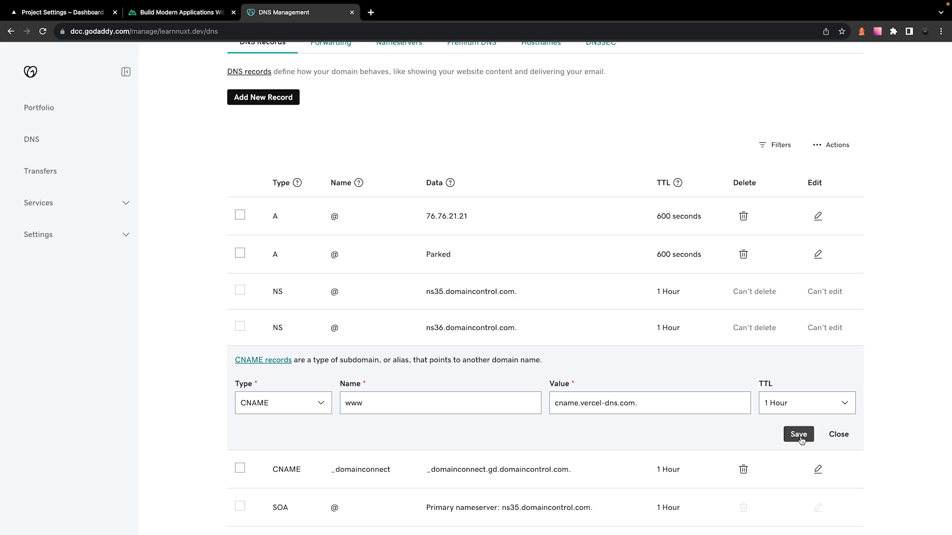
left_click(797, 434)
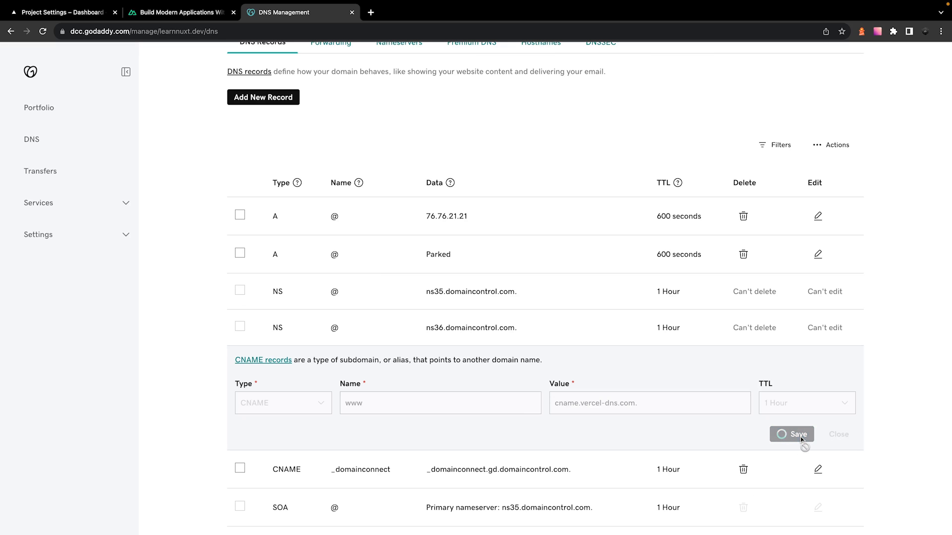
Delete the Parked A record and confirm the removal
left_click(792, 434)
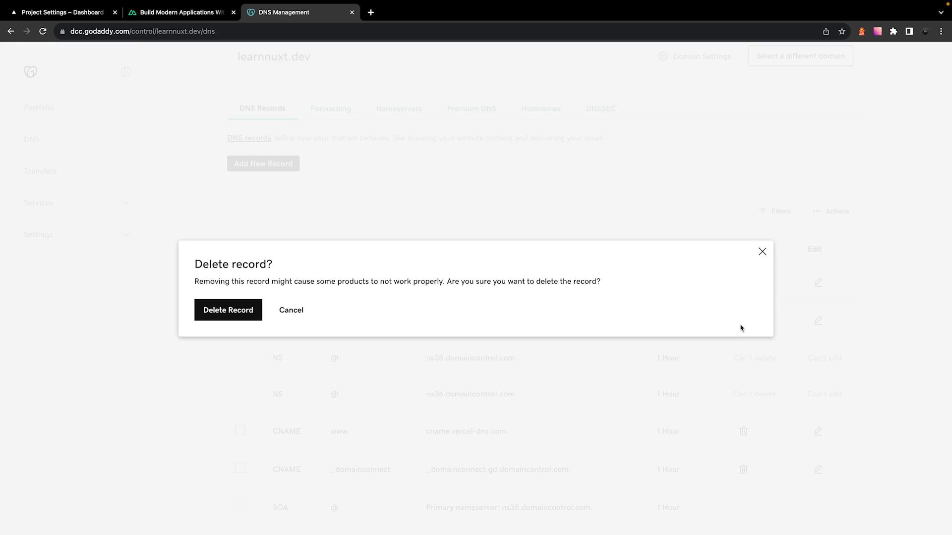
left_click(228, 311)
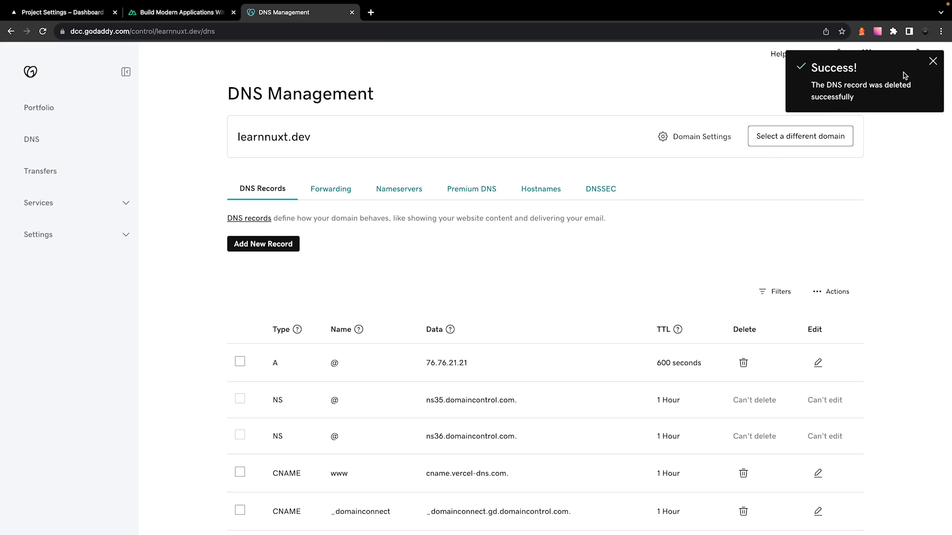
left_click(60, 11)
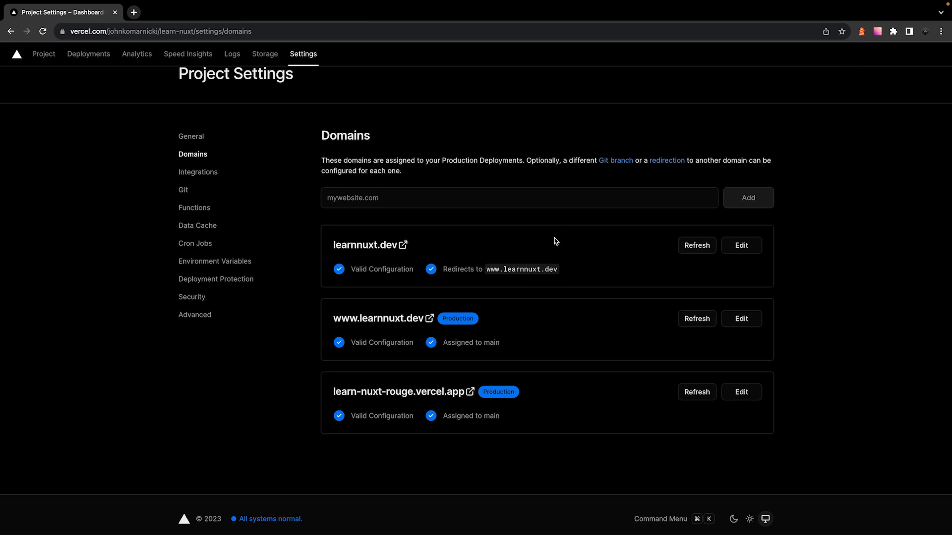
mouse_move(380, 218)
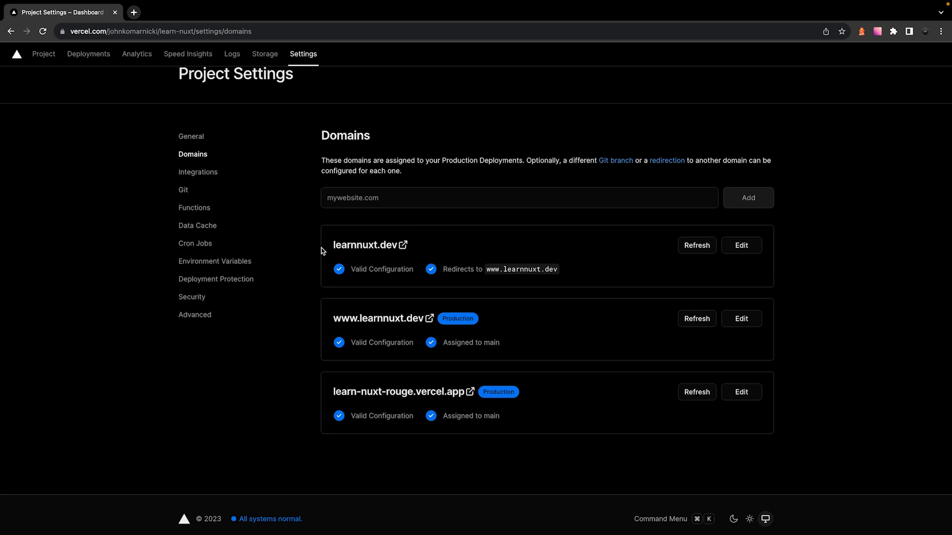
Highlight the Valid Configuration status shown for learnnuxt.dev in the Domains settings
scroll("down", 3)
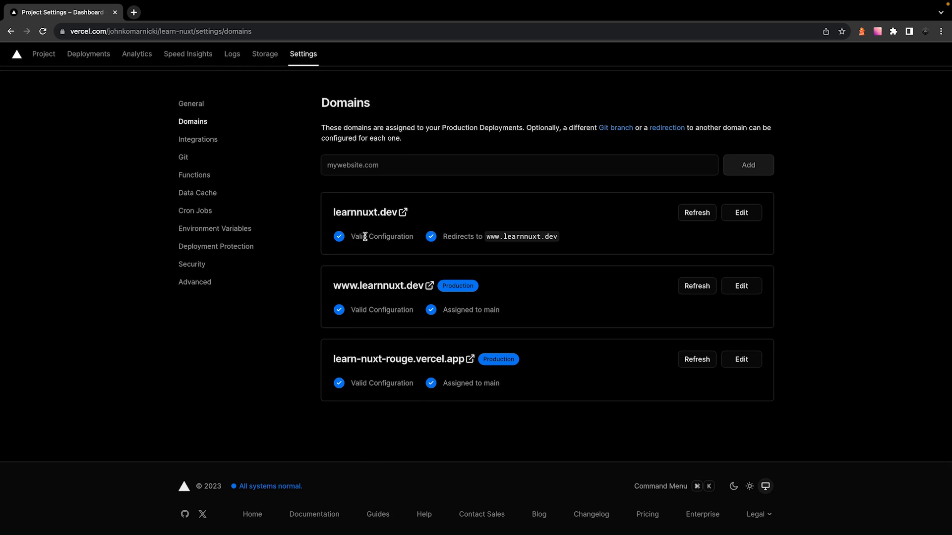
double_click(382, 235)
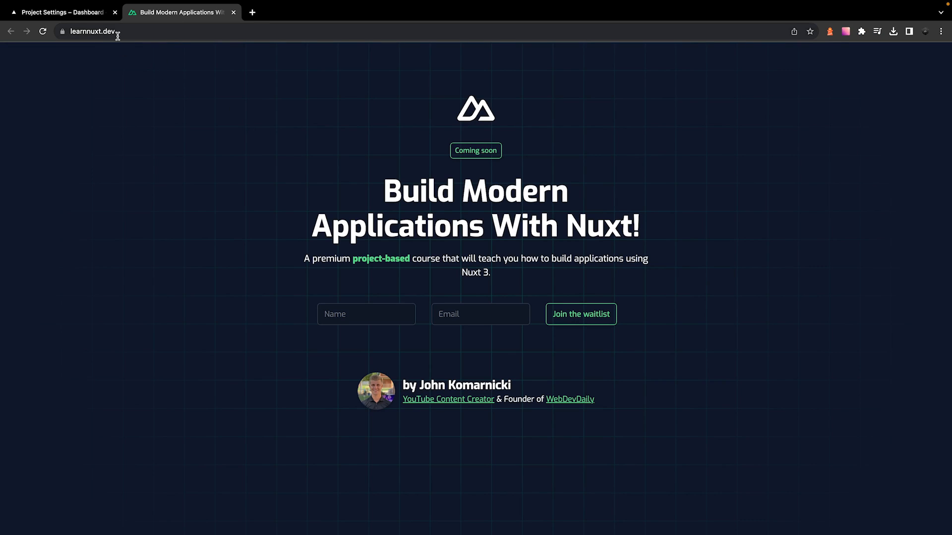
Return from the live site to the learn-nuxt project's domain settings
left_click(91, 31)
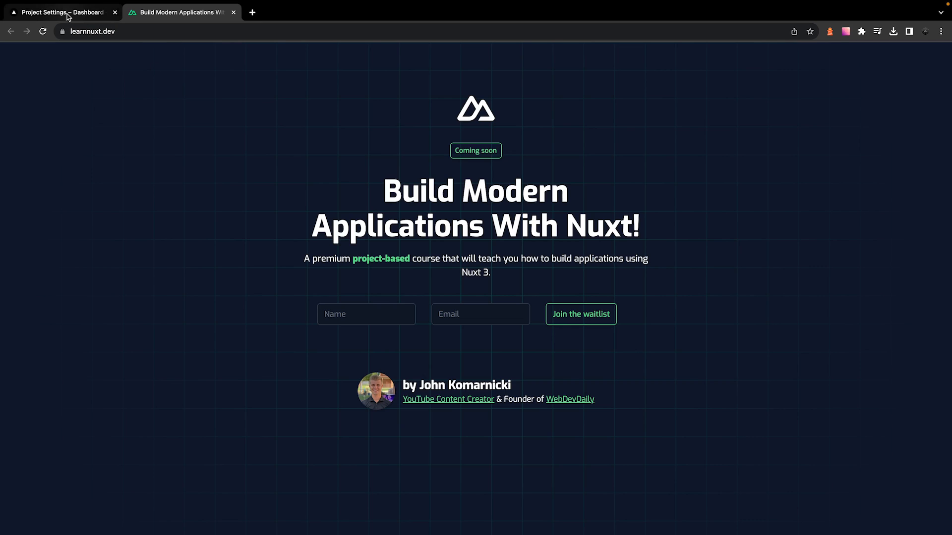
left_click(61, 12)
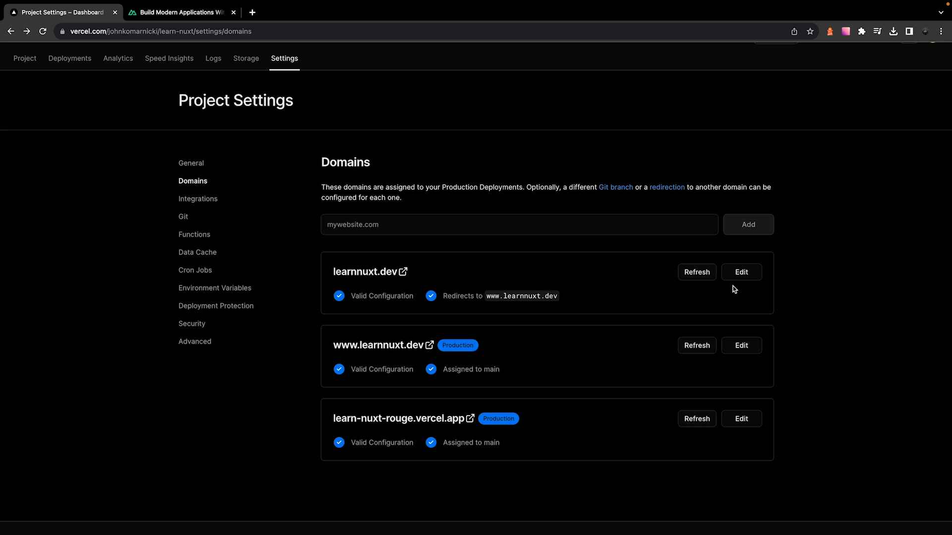
View the DNS records and SSL Certificates section for learnnuxt.dev
left_click(739, 272)
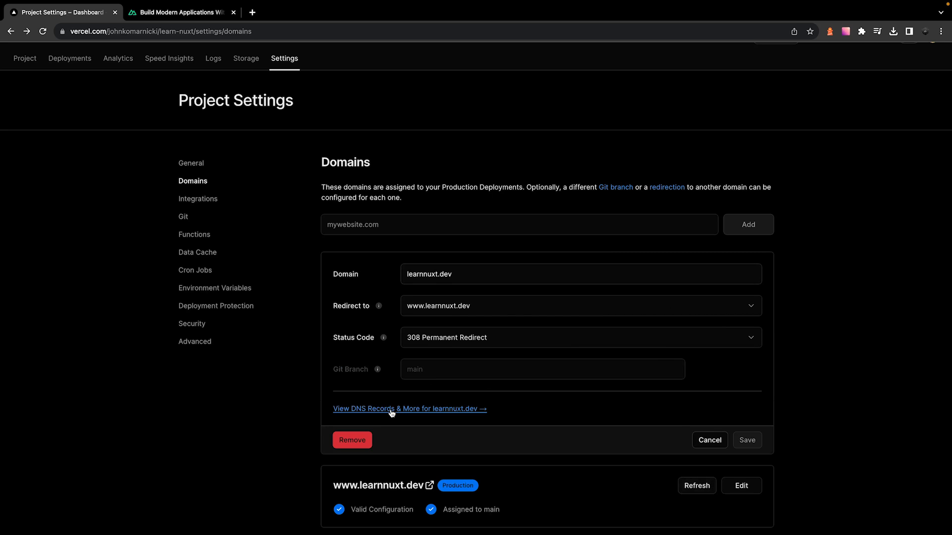
left_click(405, 408)
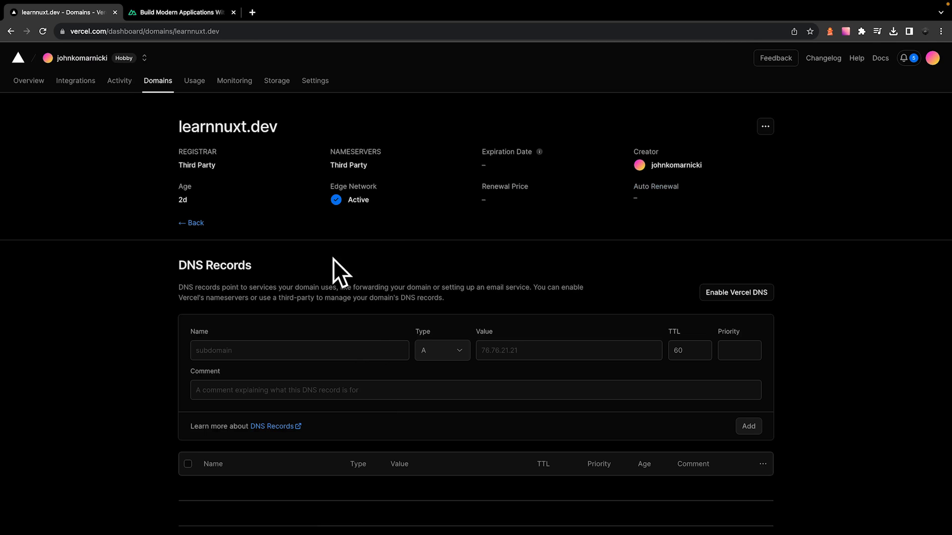
scroll("down", 3)
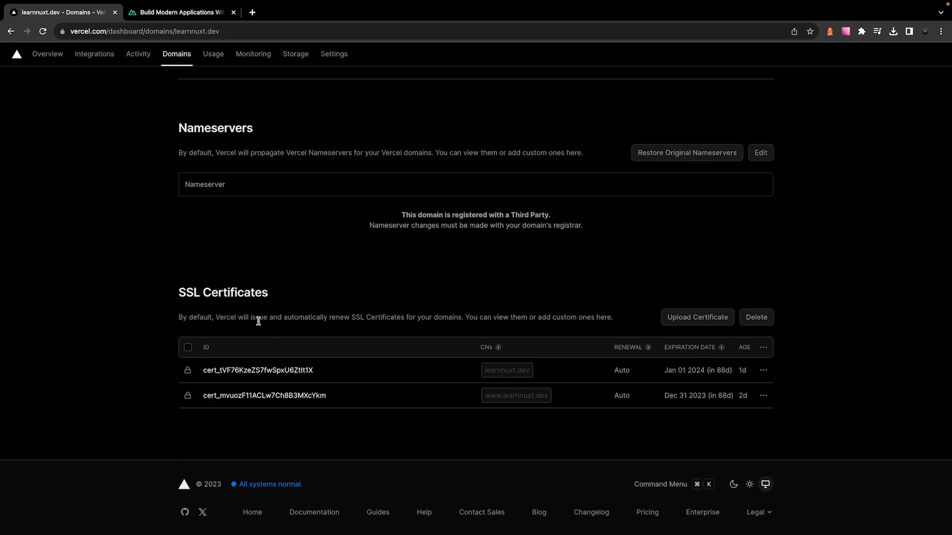
Highlight the automatic SSL certificate renewal sentence, then return to the live site
left_click_drag(217, 317, 281, 318)
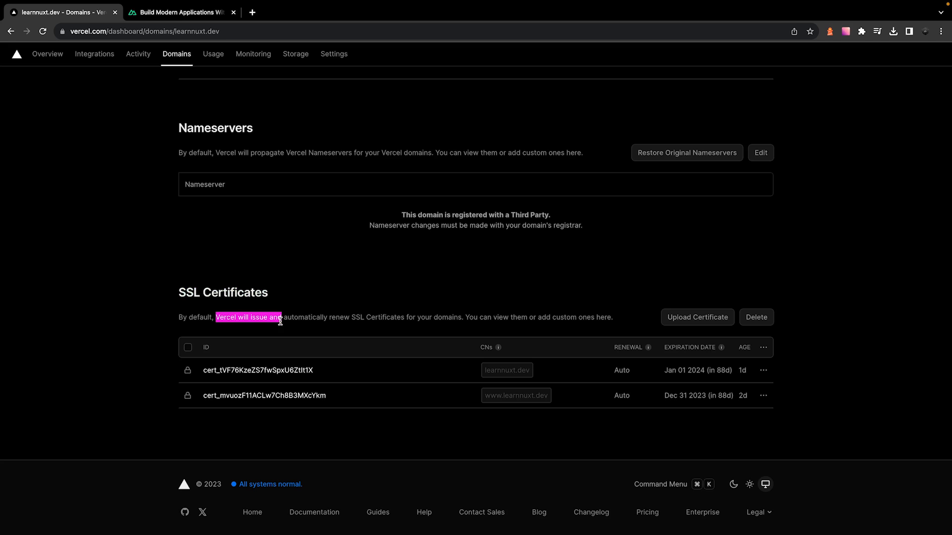
left_click_drag(280, 318, 613, 317)
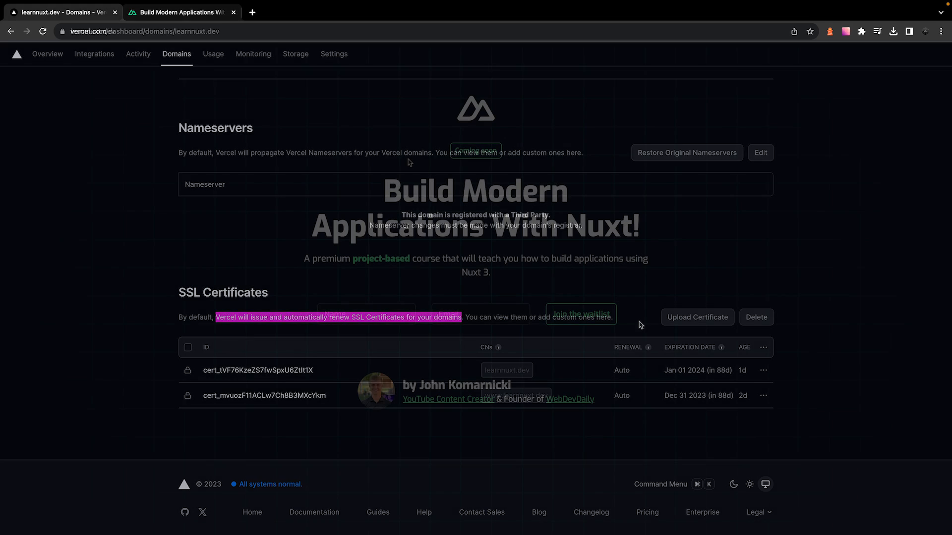
left_click(179, 12)
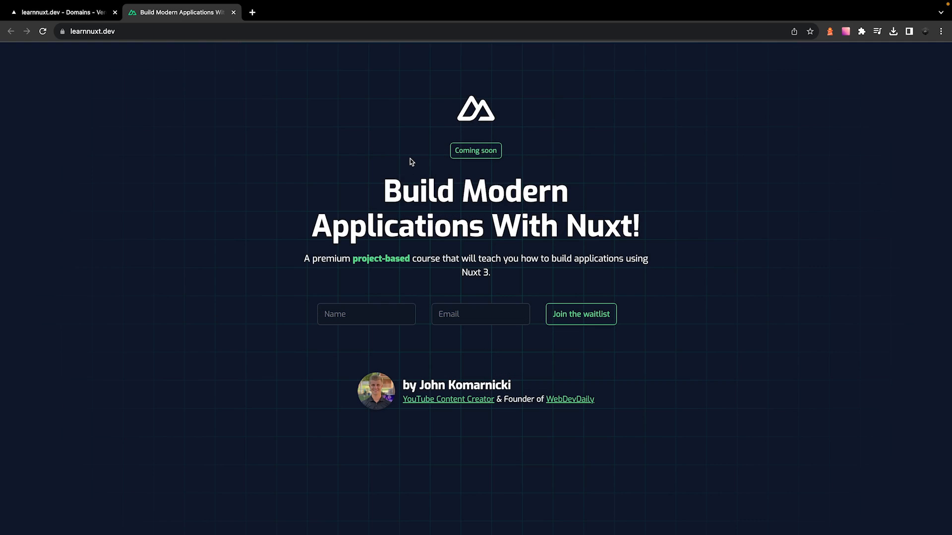
mouse_move(558, 158)
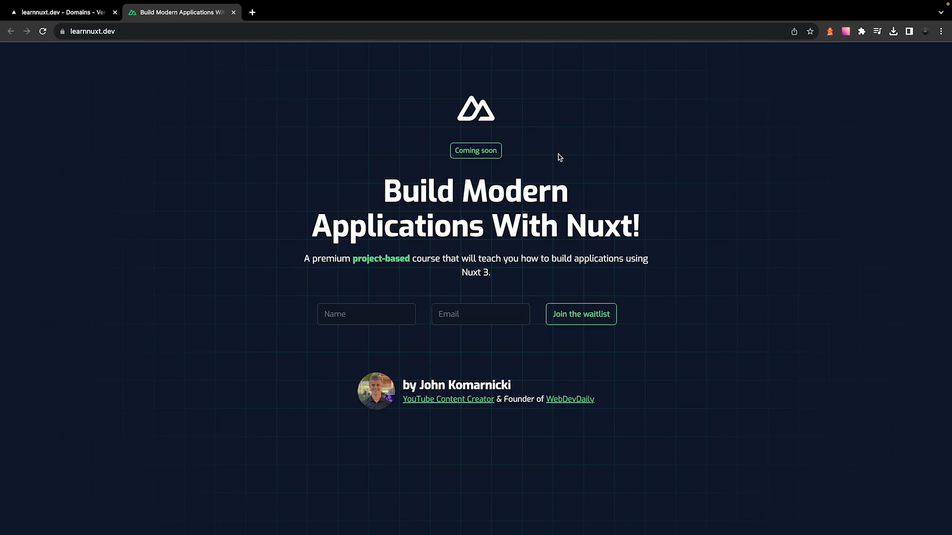
mouse_move(264, 104)
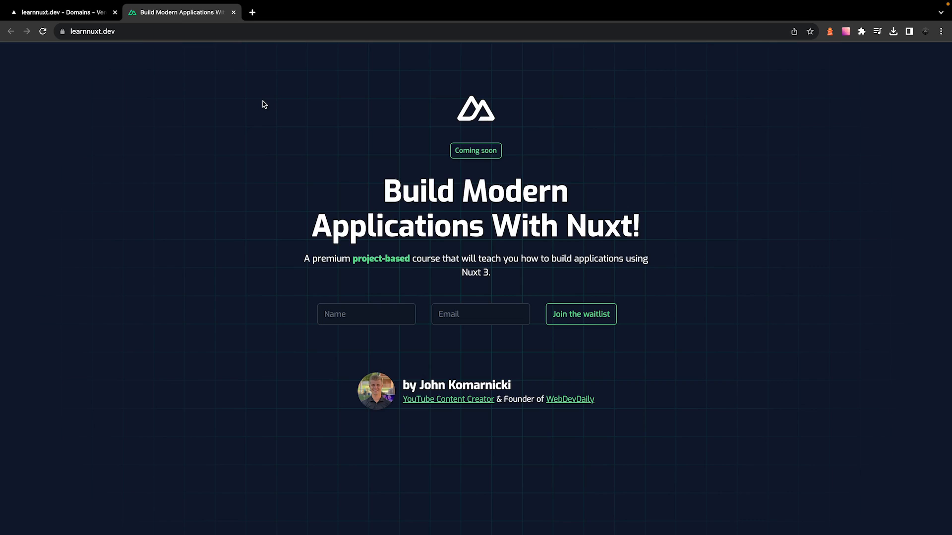
mouse_move(383, 104)
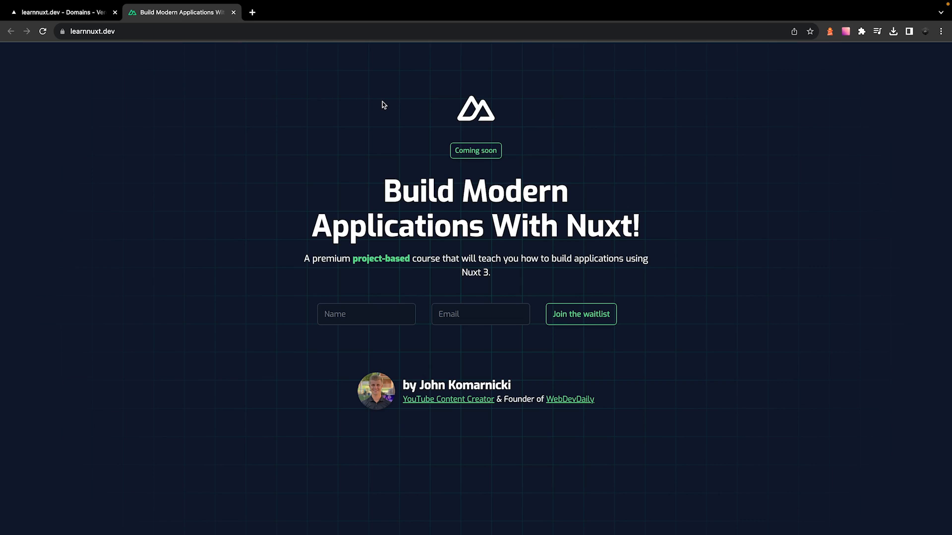
mouse_move(388, 120)
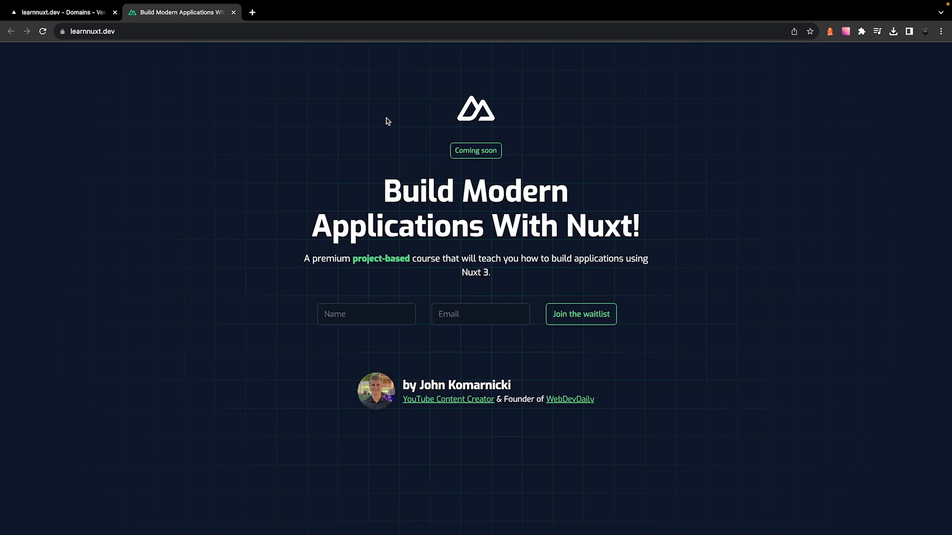
mouse_move(613, 198)
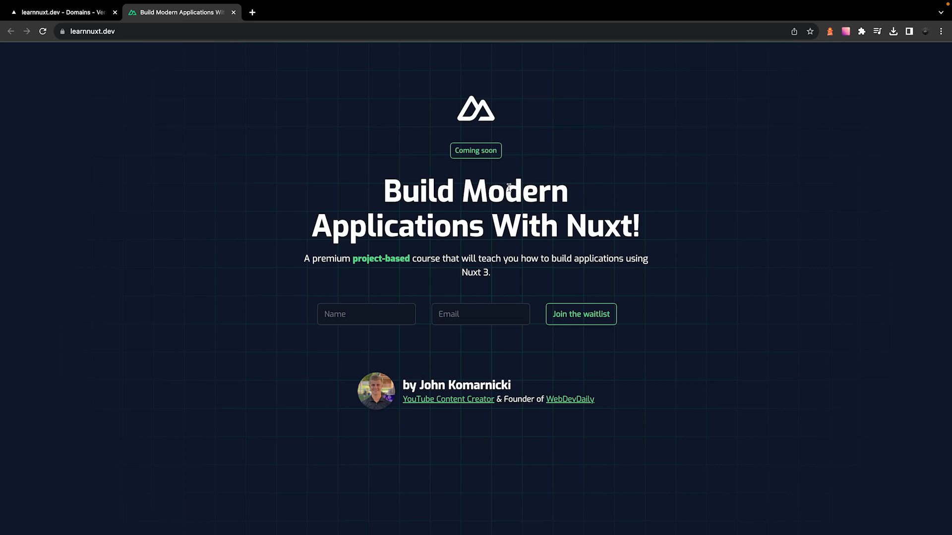
mouse_move(529, 252)
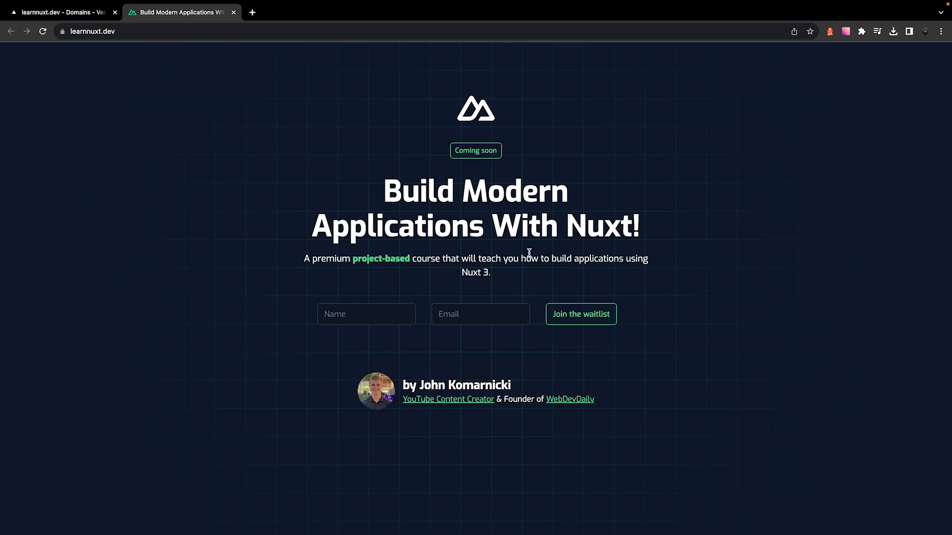
mouse_move(512, 295)
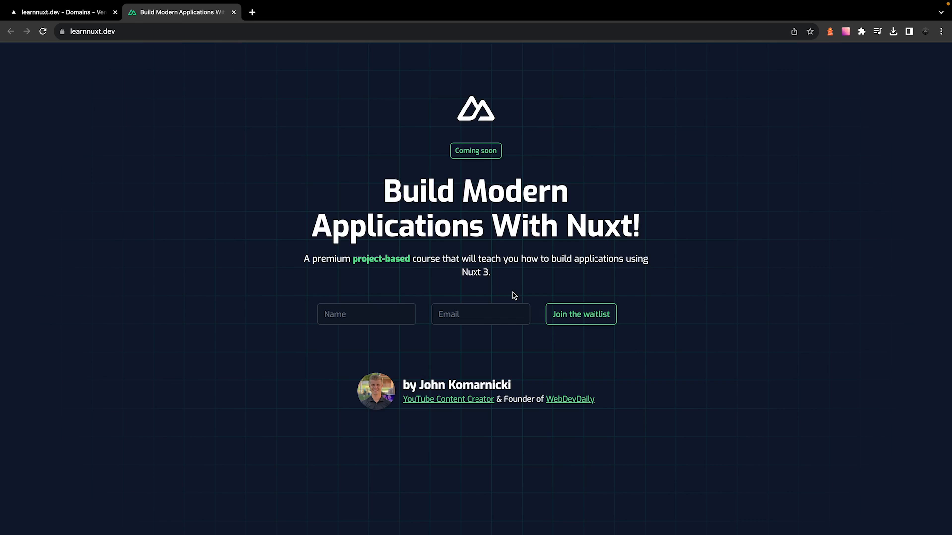
left_click(93, 31)
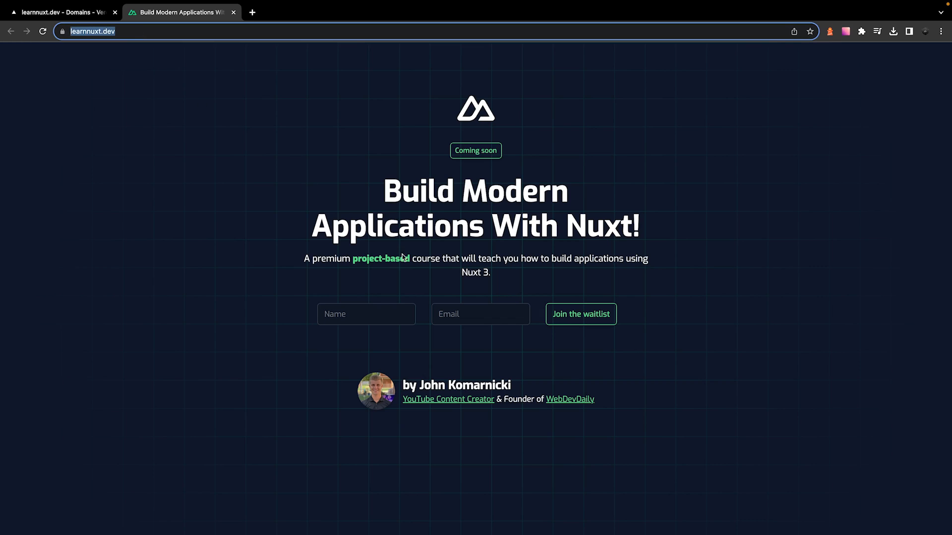